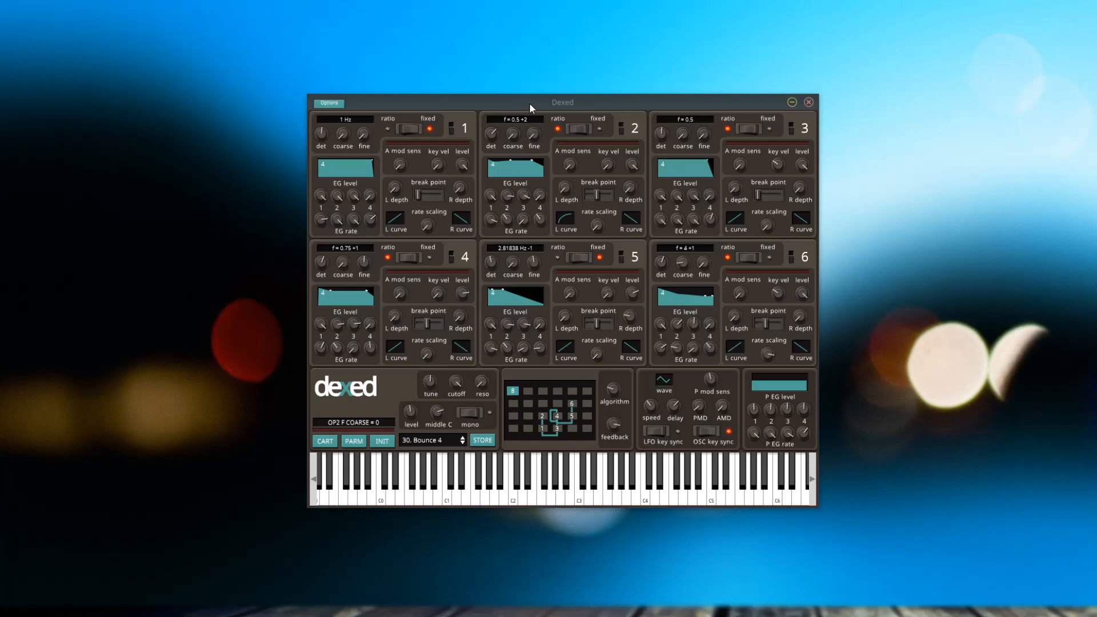
- Open the Textures cartridge browser and audition patches such as Slapit! and Bounce 4
{"action": "left_click", "coordinate": [603, 480]}
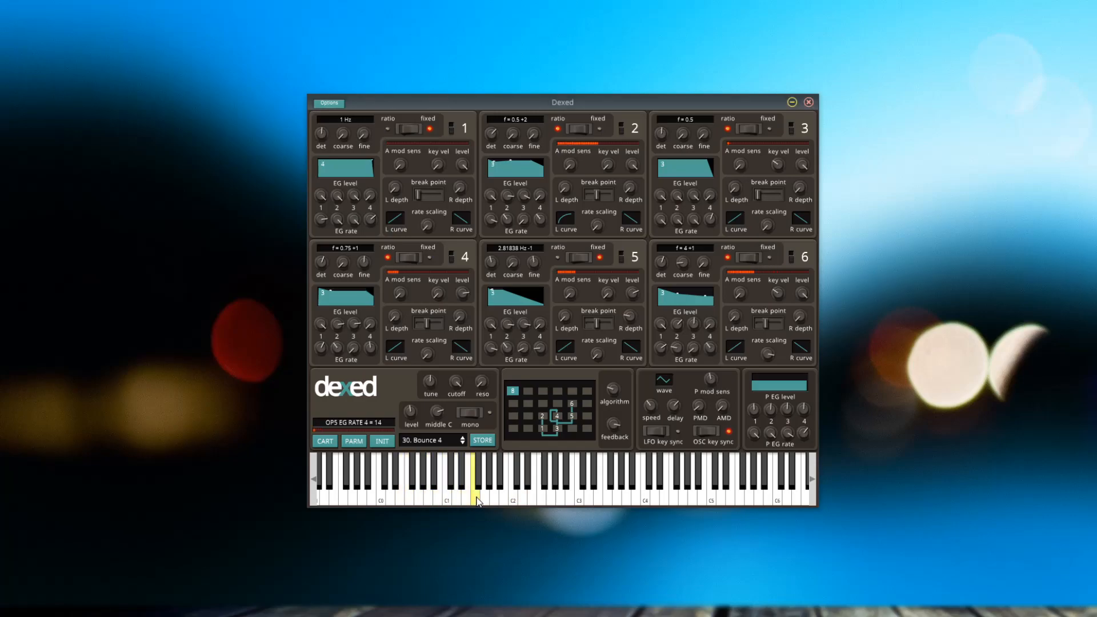
{"action": "left_click", "coordinate": [390, 487]}
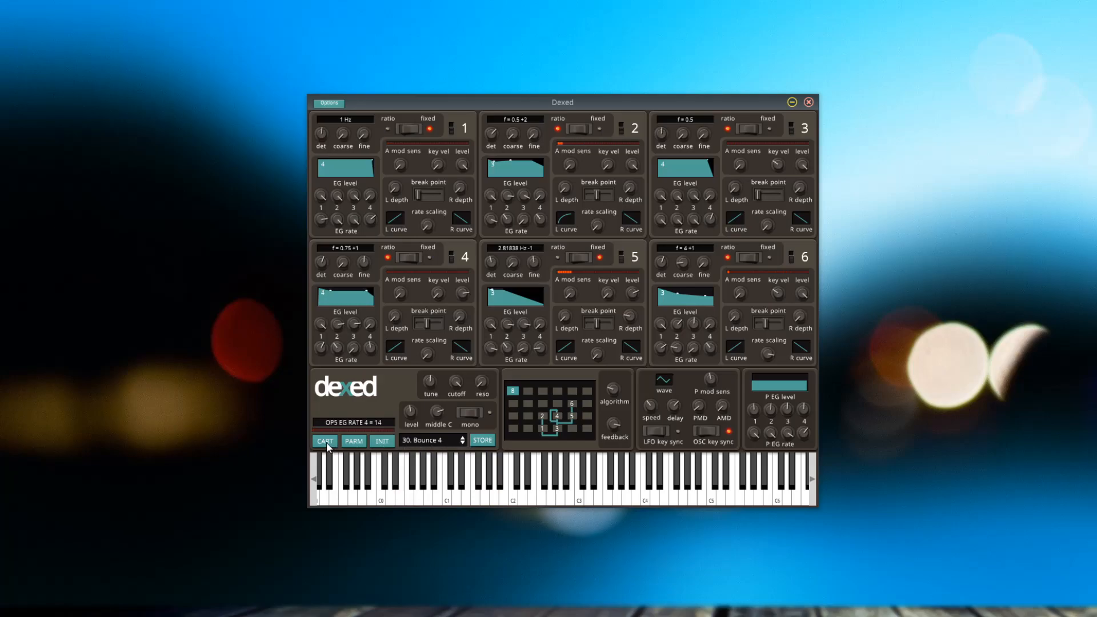
{"action": "left_click", "coordinate": [325, 443]}
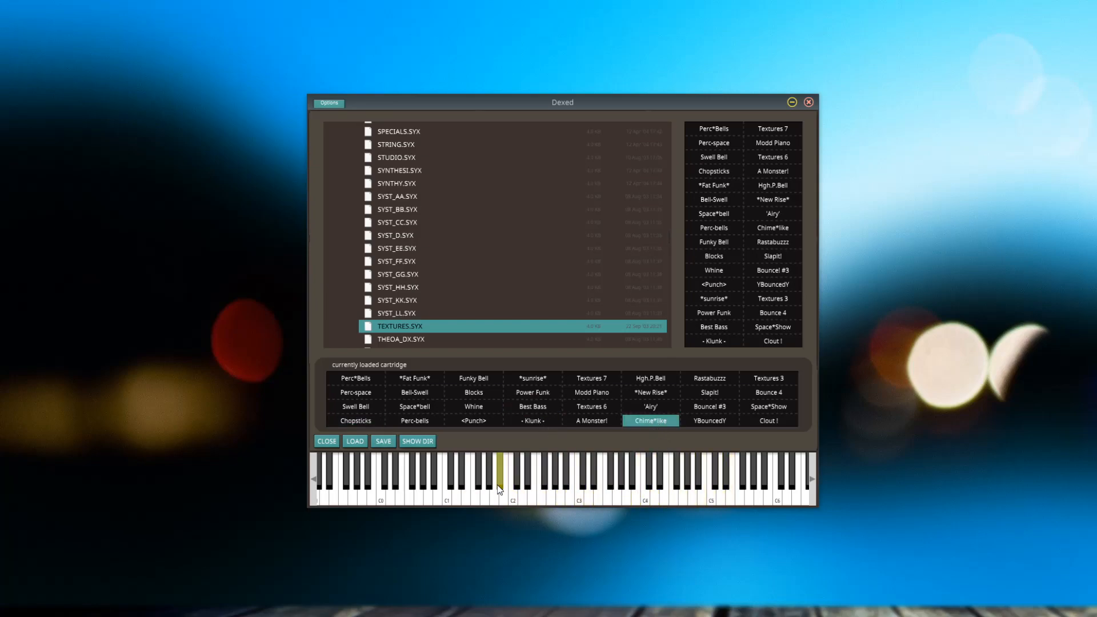
{"action": "left_click", "coordinate": [478, 476]}
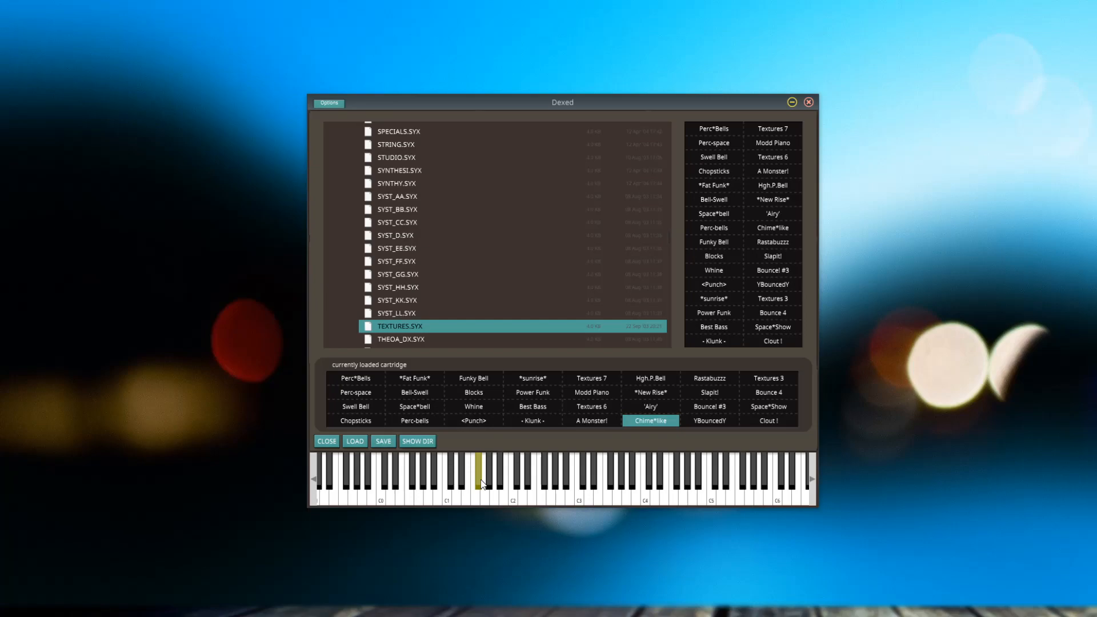
{"action": "left_click", "coordinate": [532, 393]}
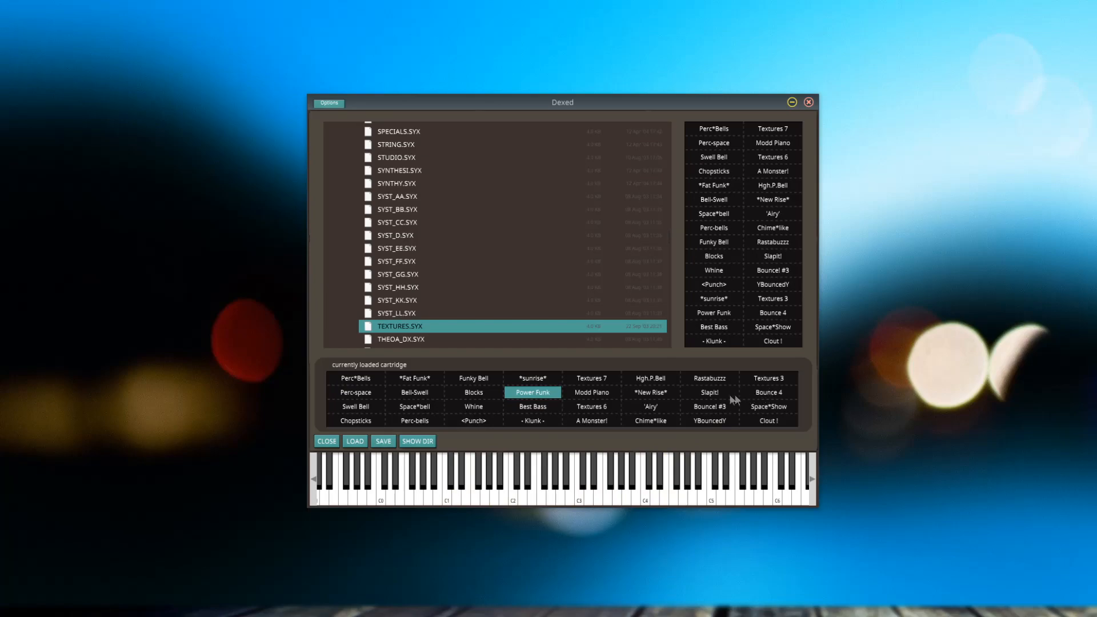
{"action": "left_click", "coordinate": [709, 392]}
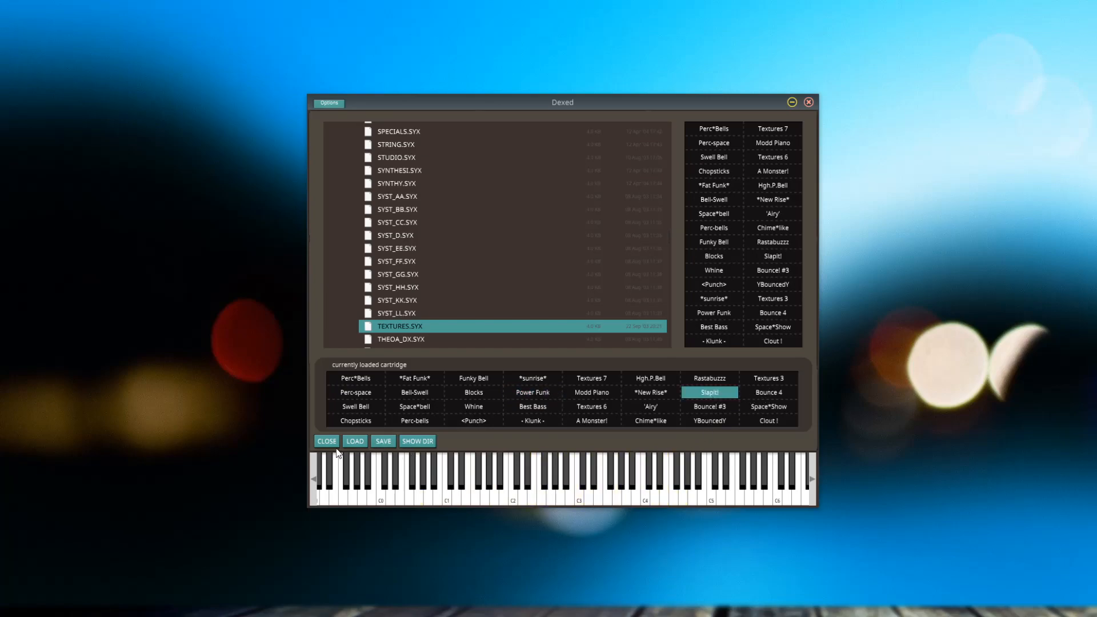
{"action": "mouse_move", "coordinate": [386, 452]}
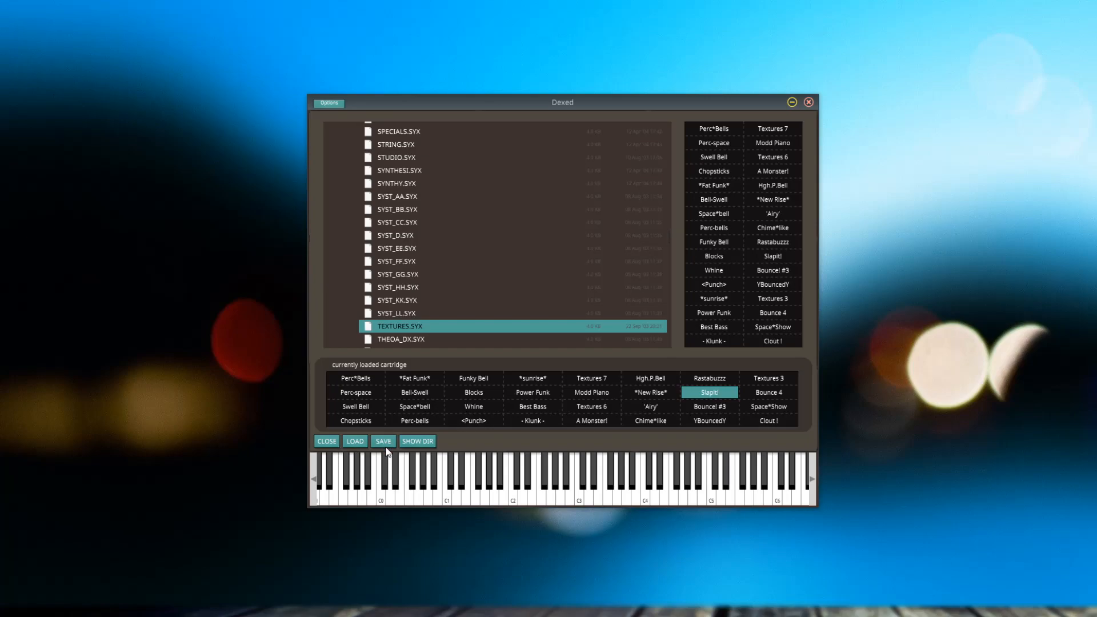
{"action": "mouse_move", "coordinate": [780, 395]}
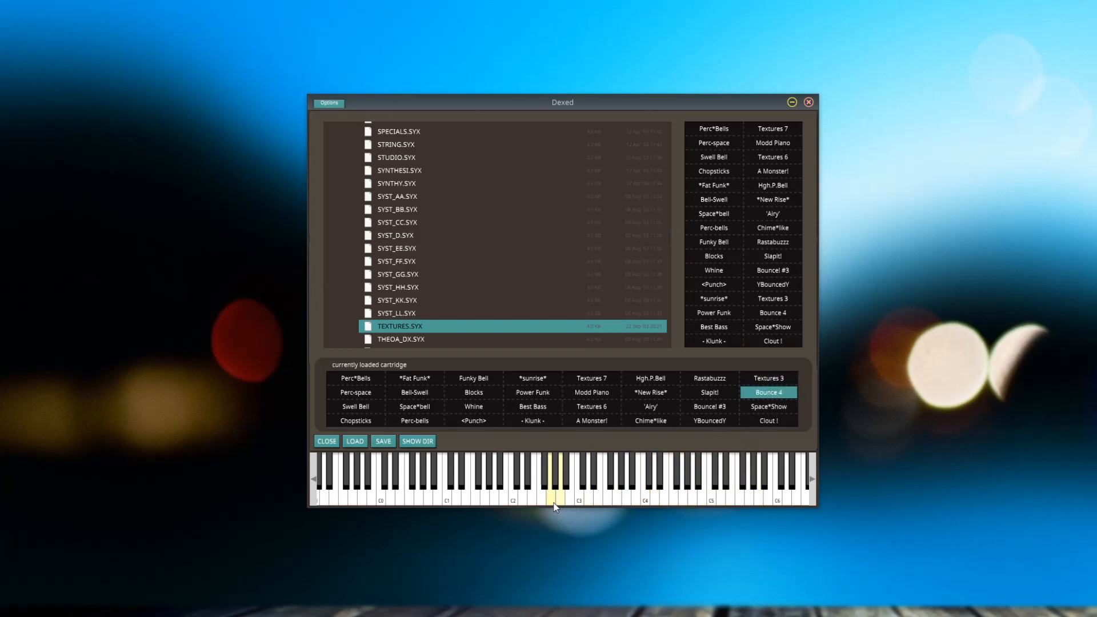
{"action": "left_click", "coordinate": [551, 483]}
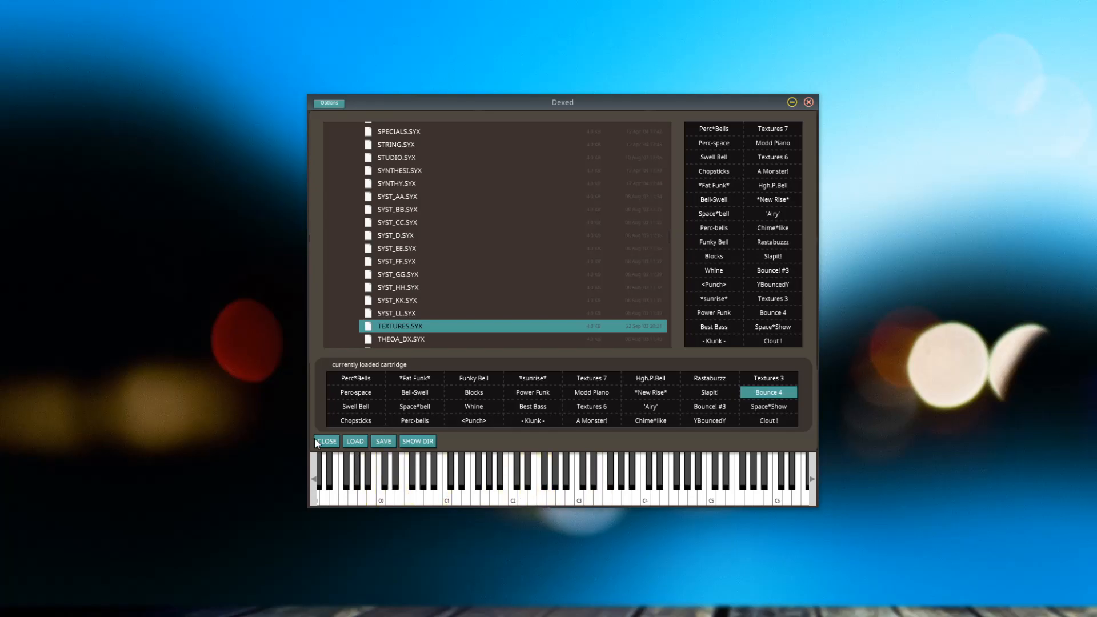
- Close the cartridge browser and flip through patches like Fat Funk back to 30. Bounce 4
{"action": "left_click", "coordinate": [325, 441]}
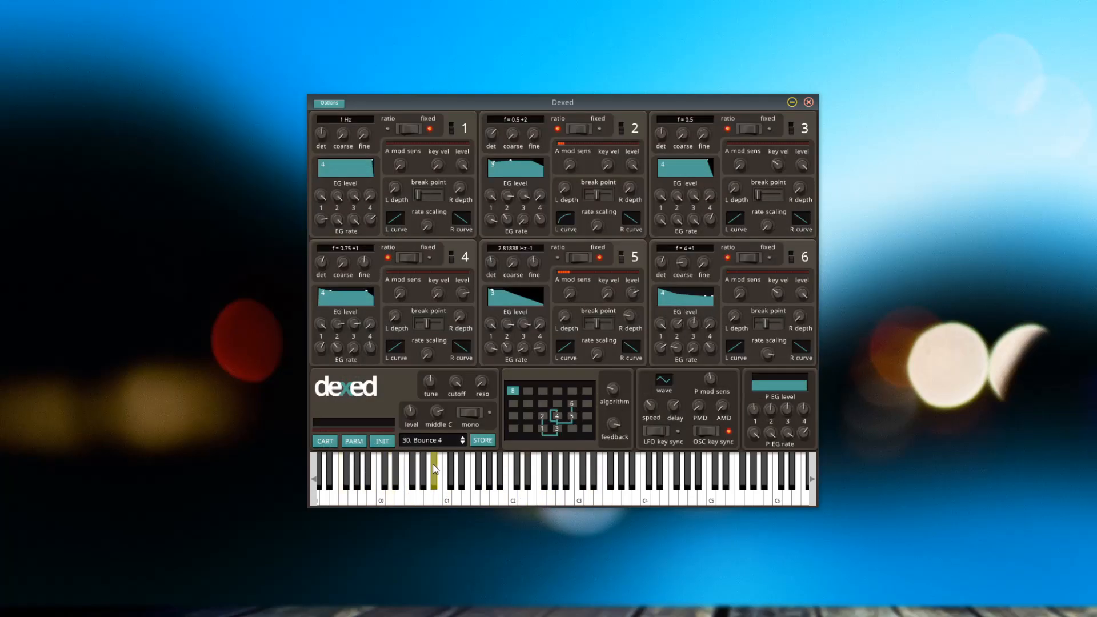
{"action": "left_click", "coordinate": [463, 440]}
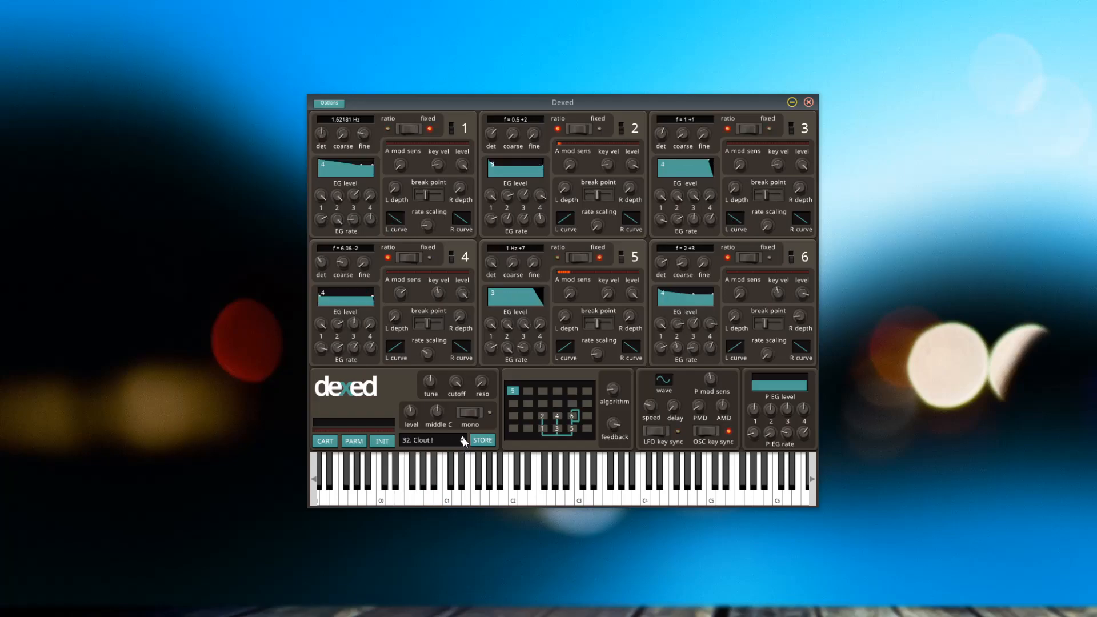
{"action": "left_click", "coordinate": [464, 443]}
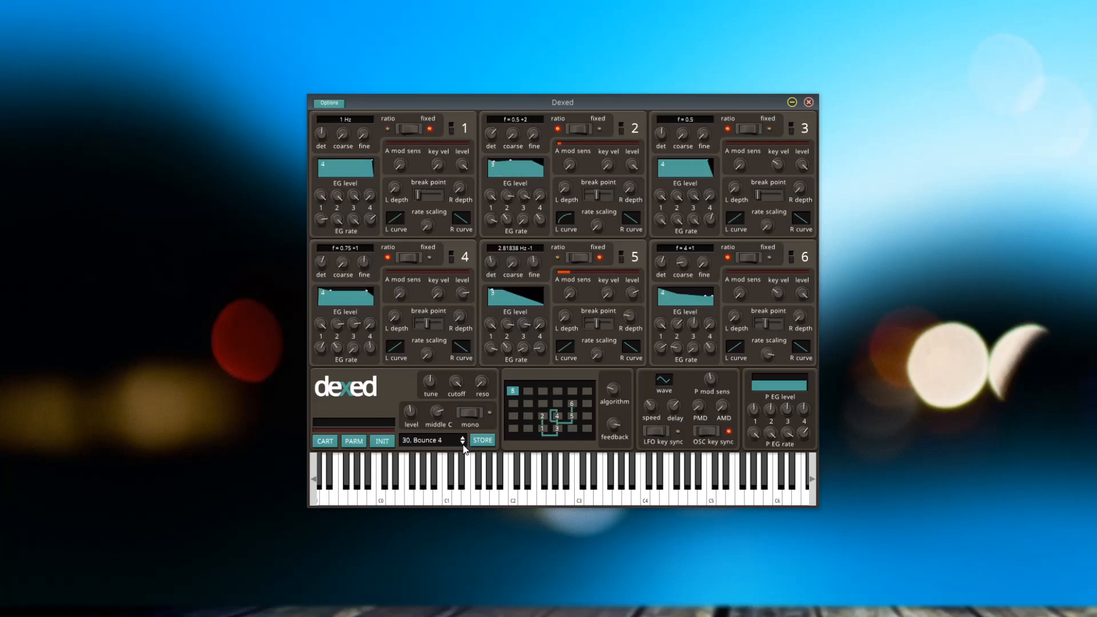
{"action": "left_click", "coordinate": [464, 443]}
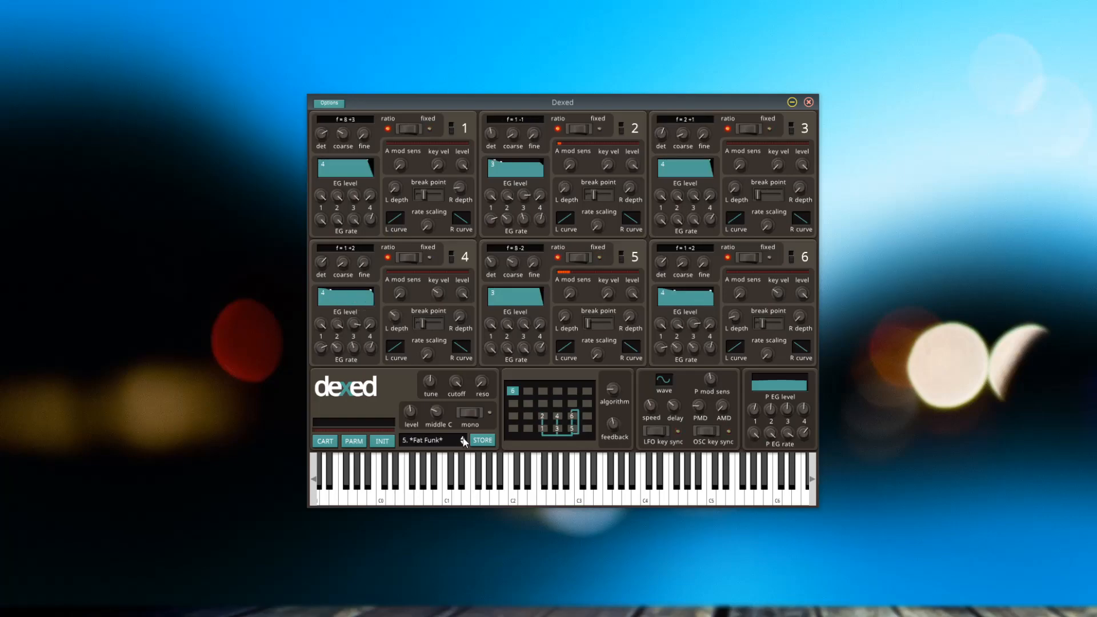
{"action": "left_click", "coordinate": [463, 440]}
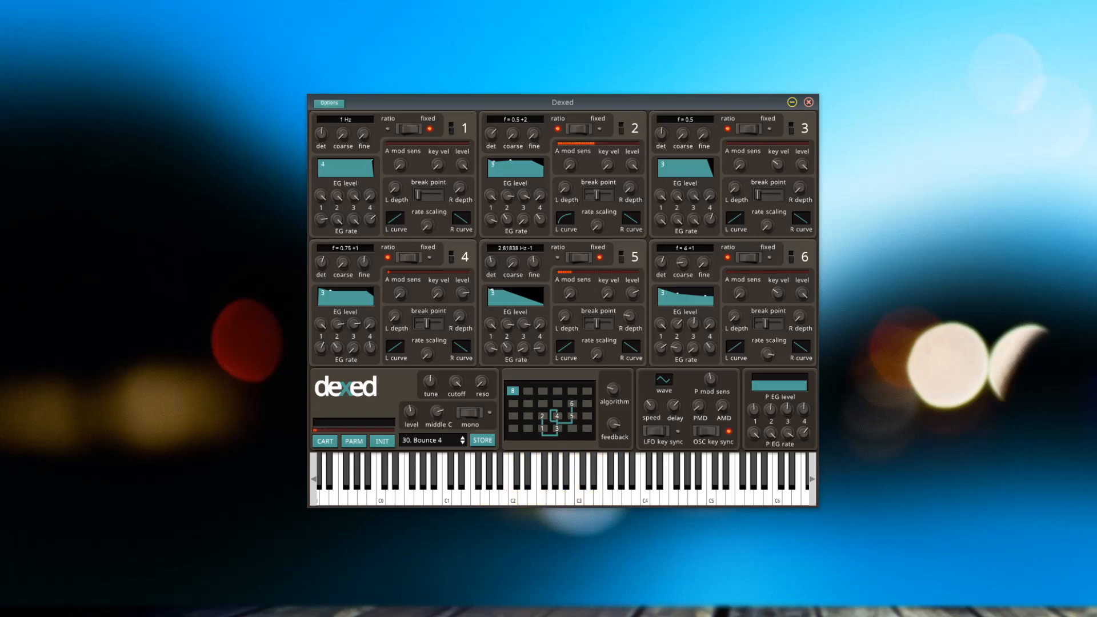
{"action": "left_click", "coordinate": [693, 479]}
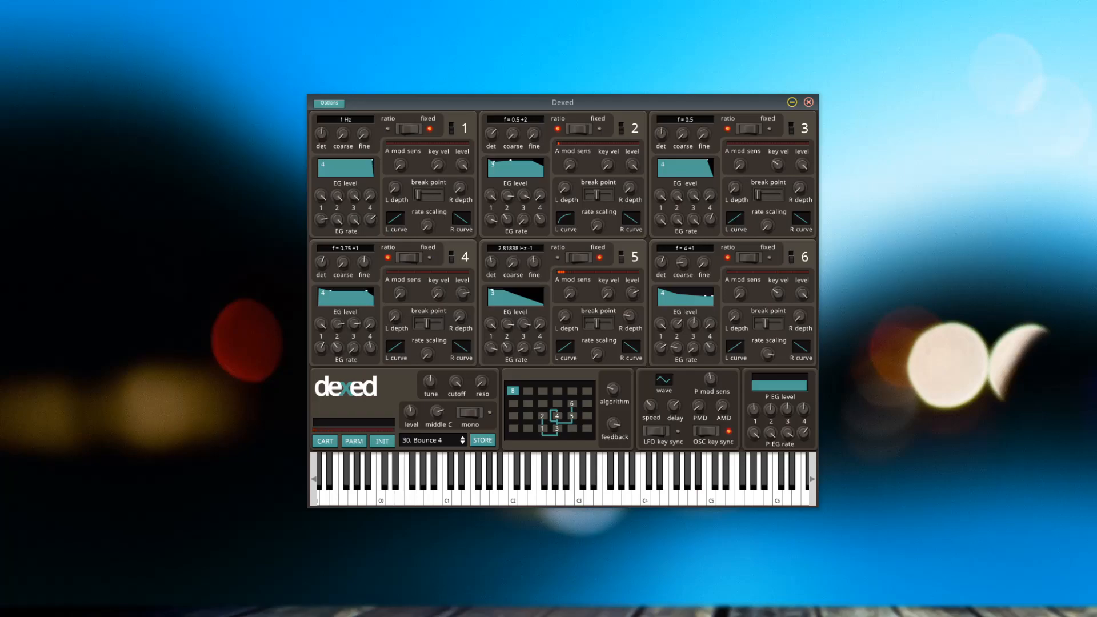
{"action": "left_click", "coordinate": [655, 483]}
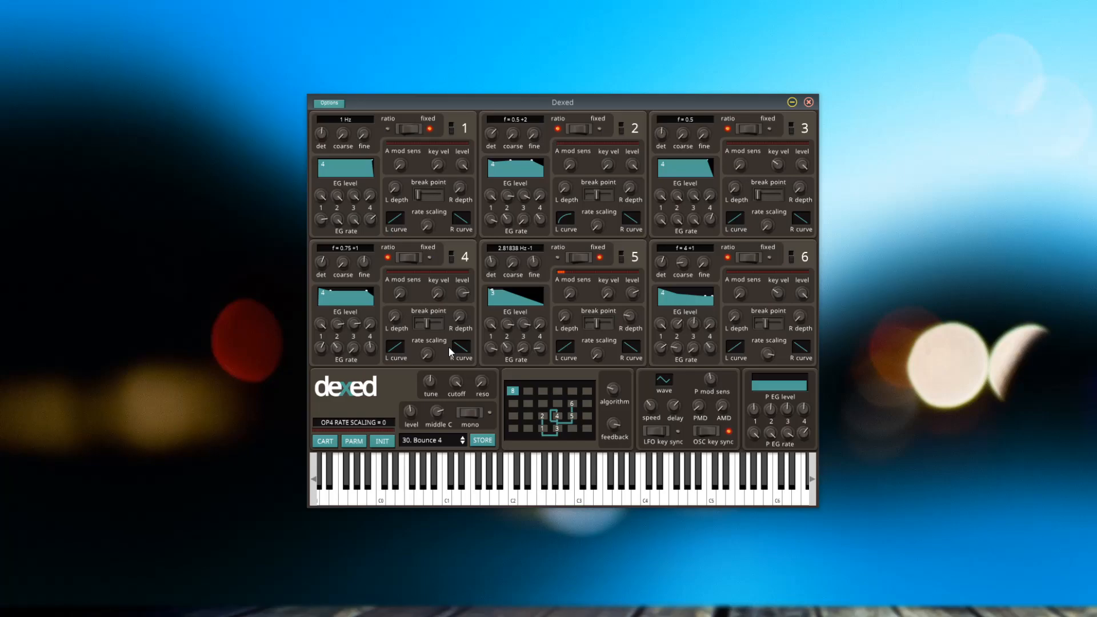
- Bring up Audacity over Dexed, with Bounce 4's operator 3 output level at 99
{"action": "left_click", "coordinate": [629, 480]}
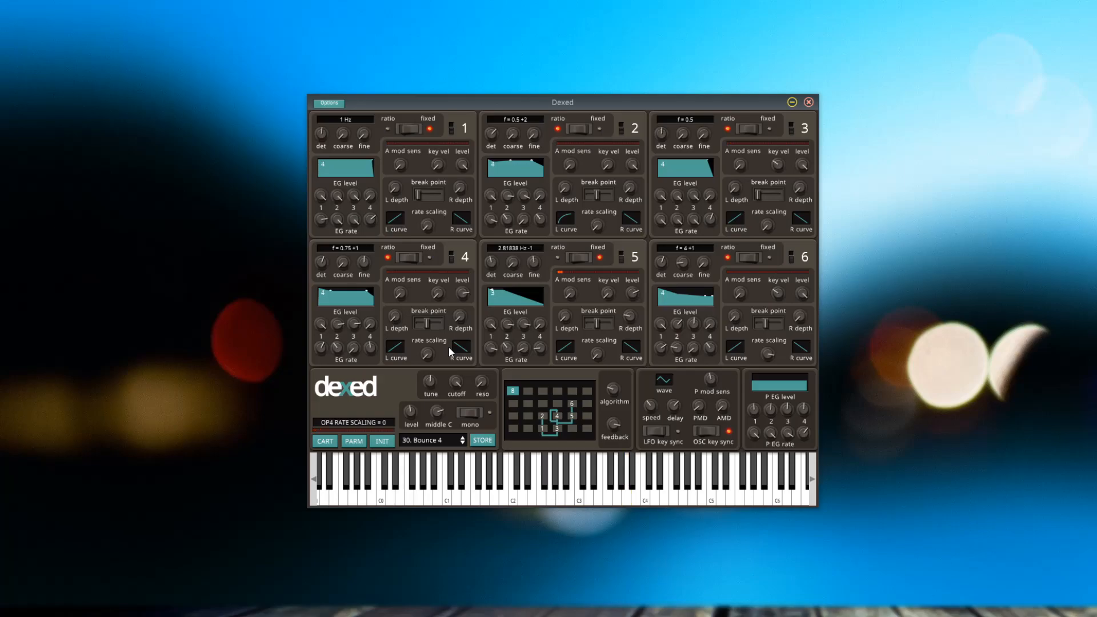
{"action": "left_click", "coordinate": [380, 476]}
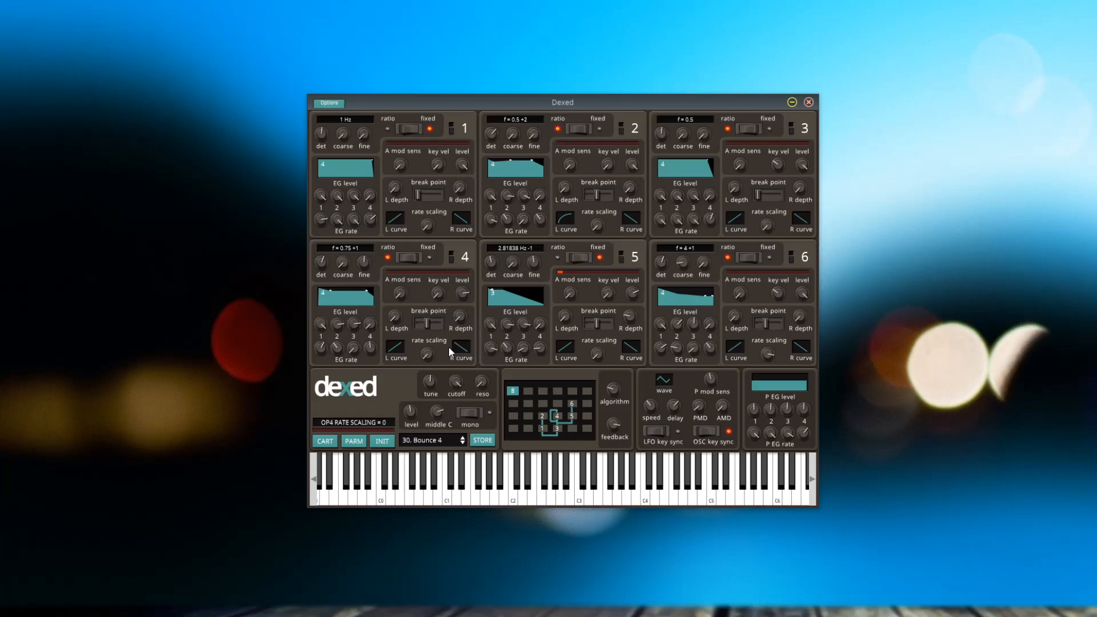
{"action": "left_click", "coordinate": [683, 480]}
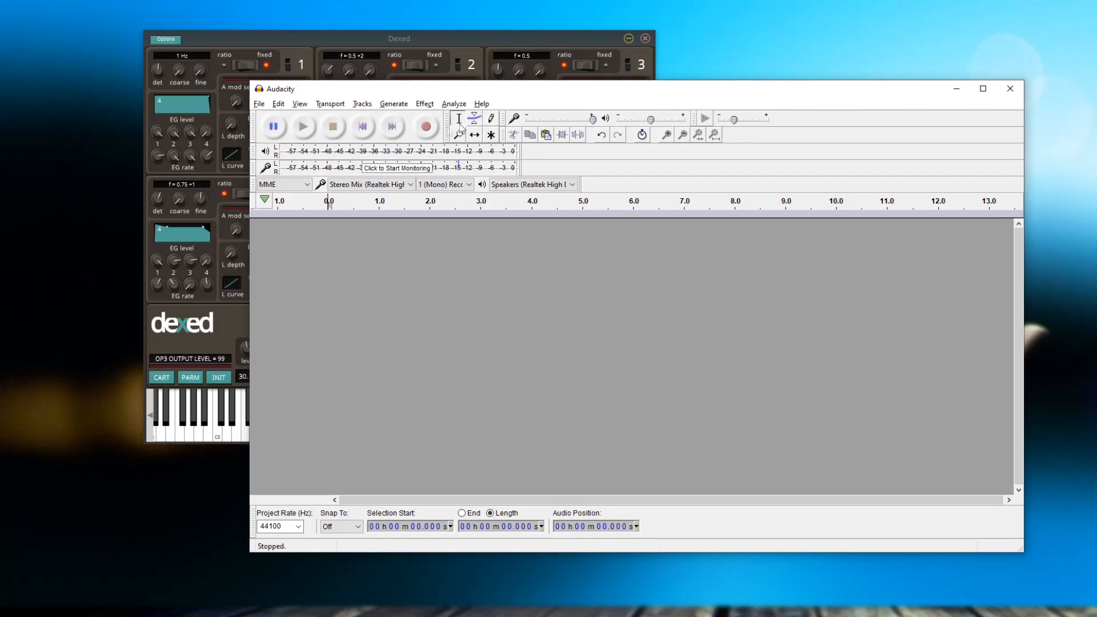
- Record a short Bounce 4 take in Audacity, then play it back and stop
{"action": "left_click", "coordinate": [425, 127]}
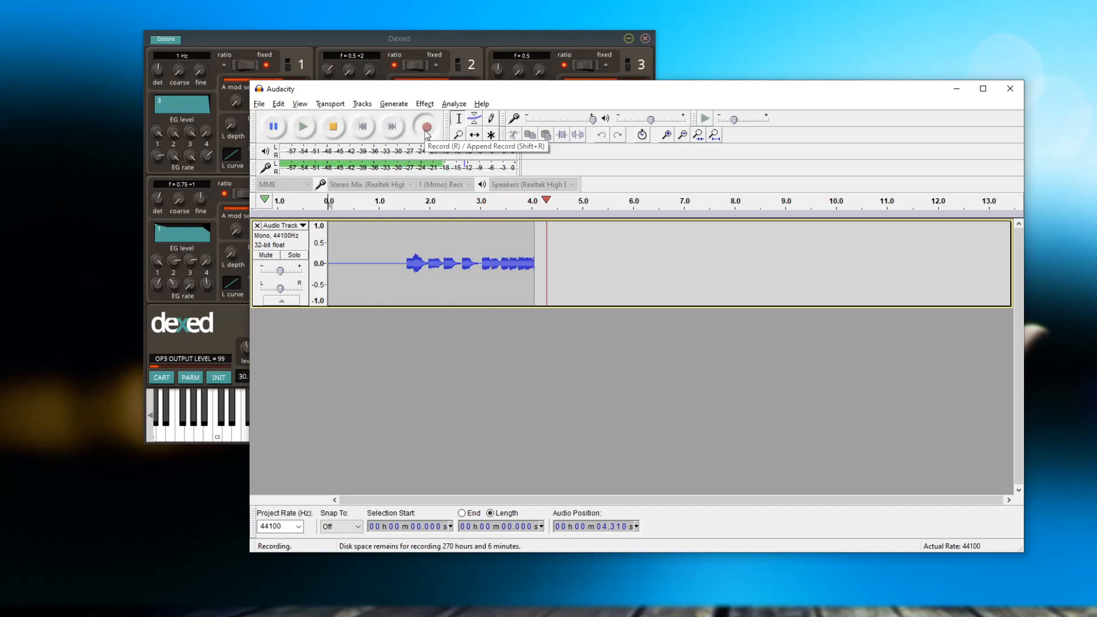
{"action": "left_click", "coordinate": [333, 126]}
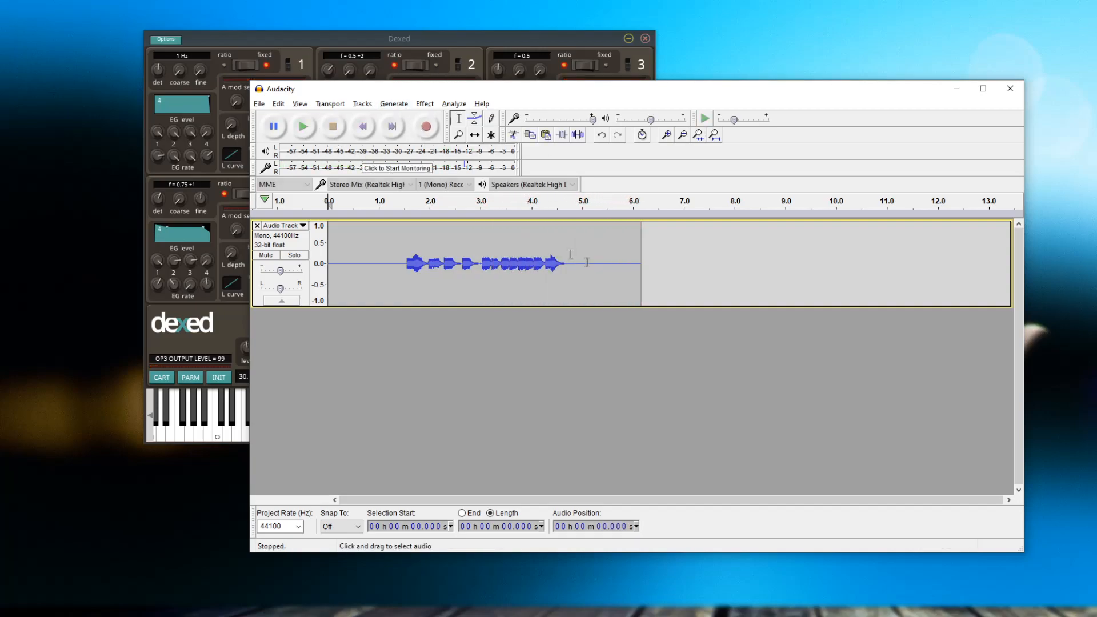
{"action": "left_click", "coordinate": [284, 184]}
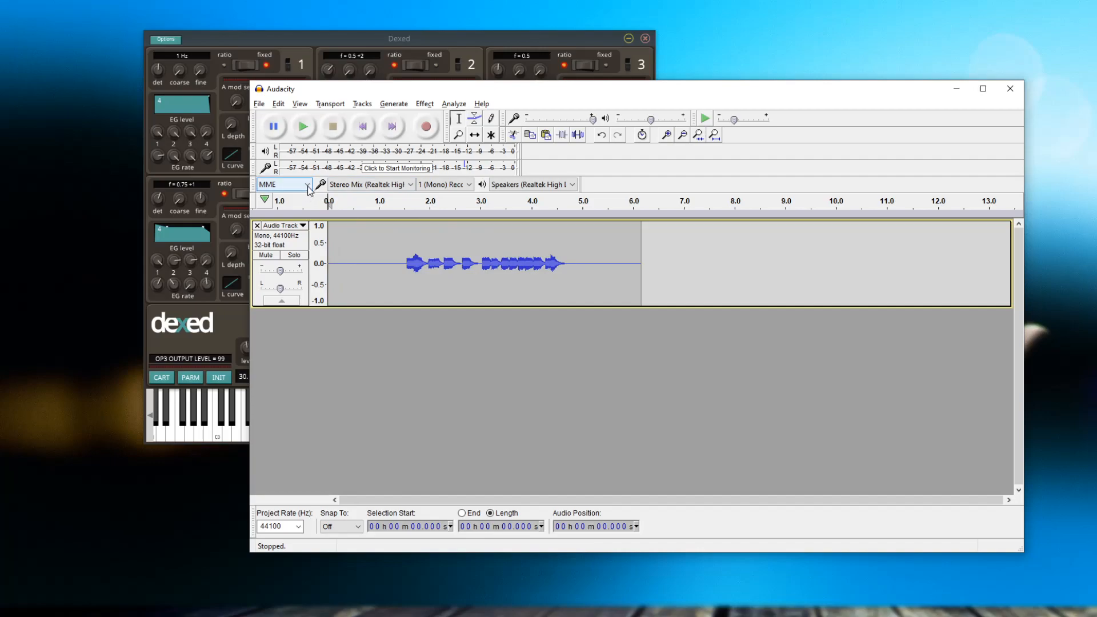
{"action": "left_click", "coordinate": [303, 127]}
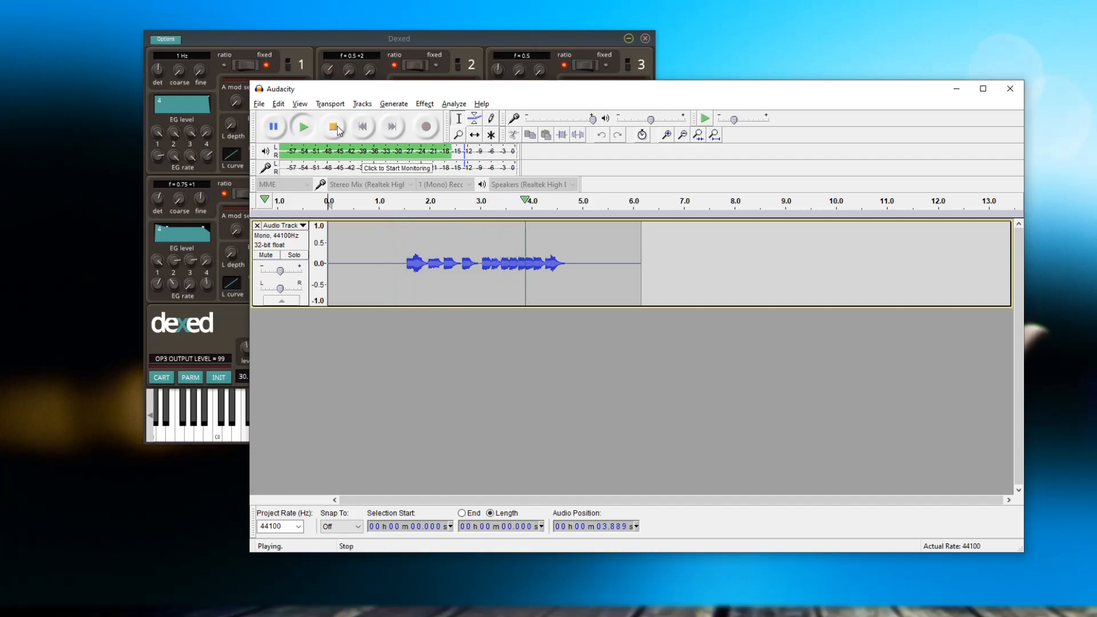
{"action": "left_click", "coordinate": [333, 127]}
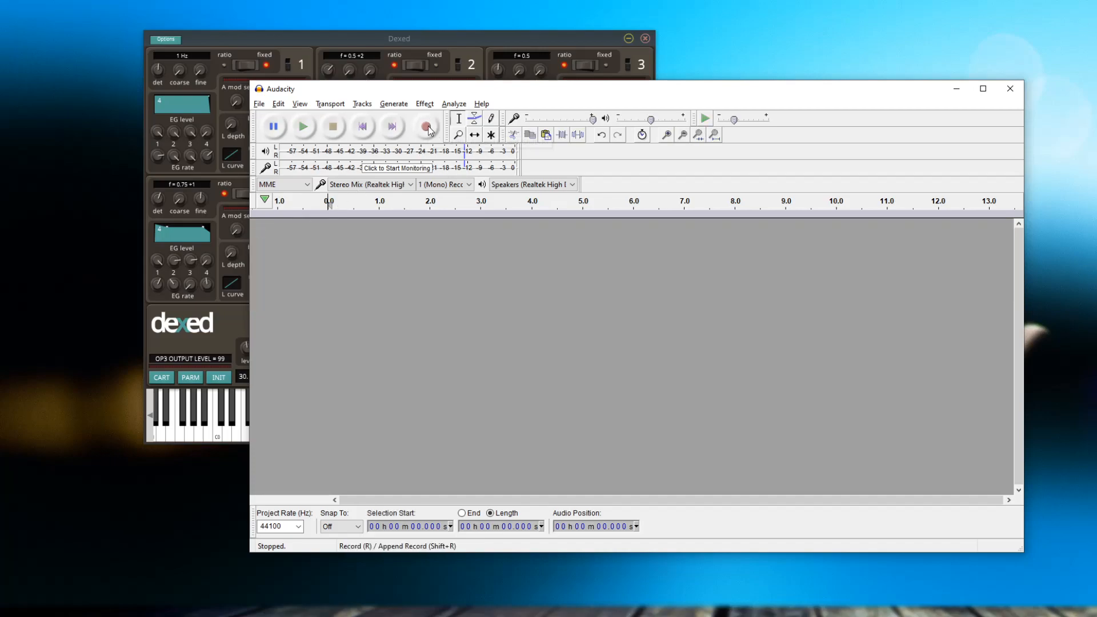
{"action": "mouse_move", "coordinate": [428, 127]}
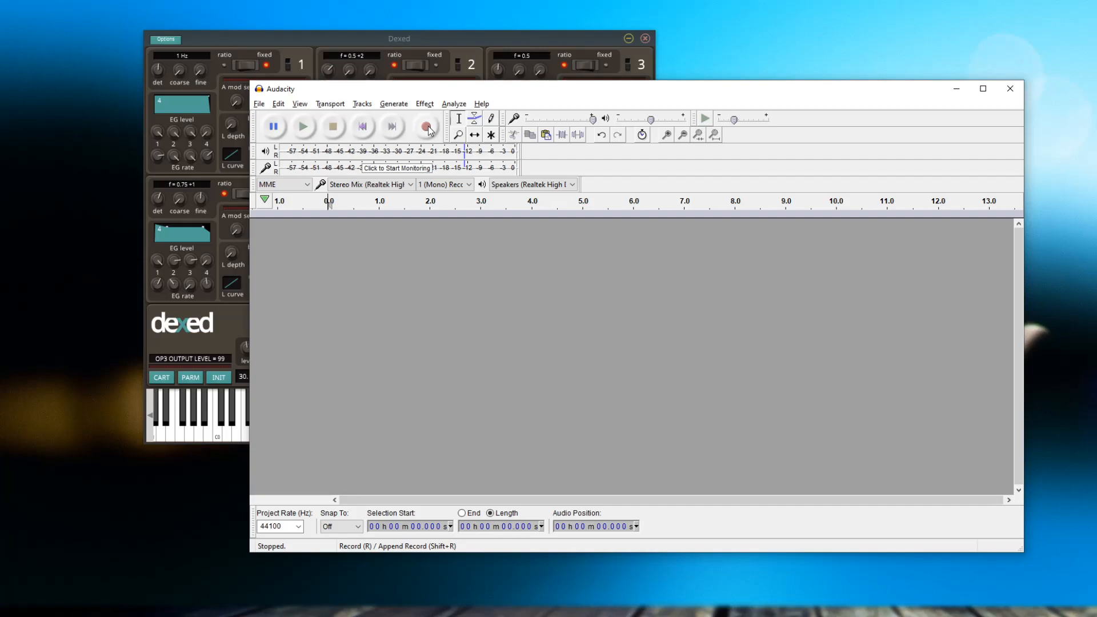
- Record about 68 seconds of Dexed's output, then start a new empty project
{"action": "left_click", "coordinate": [427, 127]}
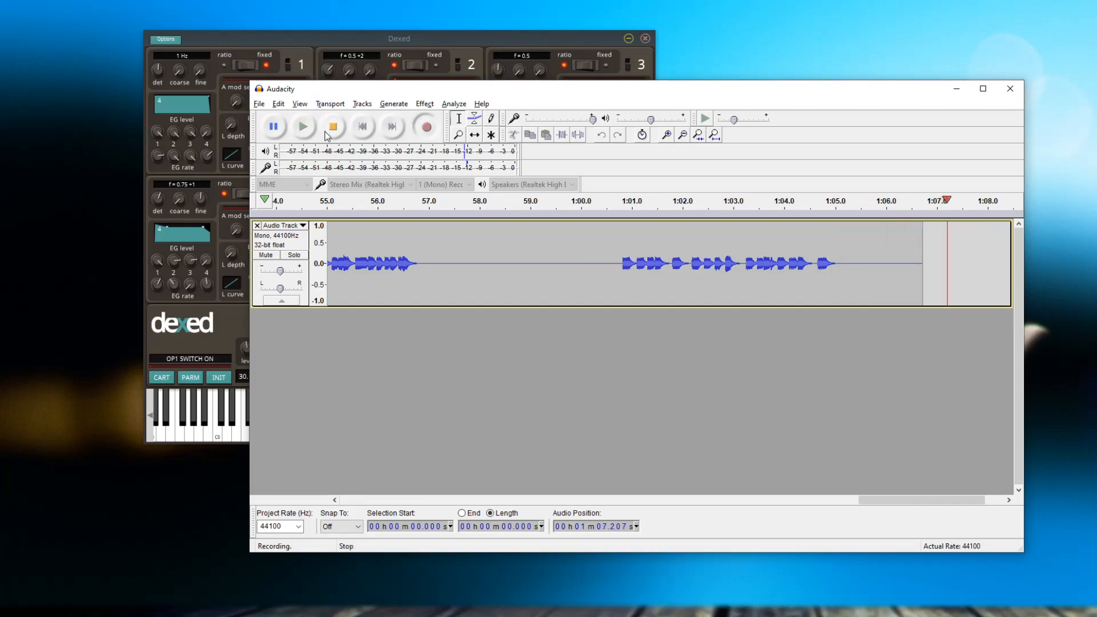
{"action": "left_click", "coordinate": [332, 127]}
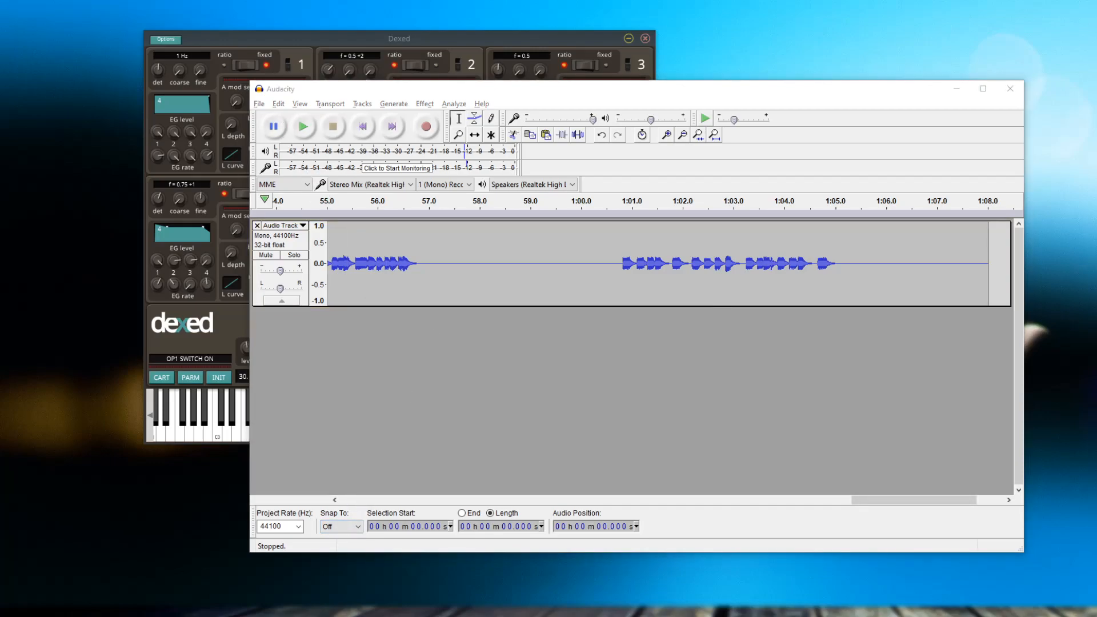
{"action": "left_click", "coordinate": [982, 88]}
{"action": "type", "text": "12000"}
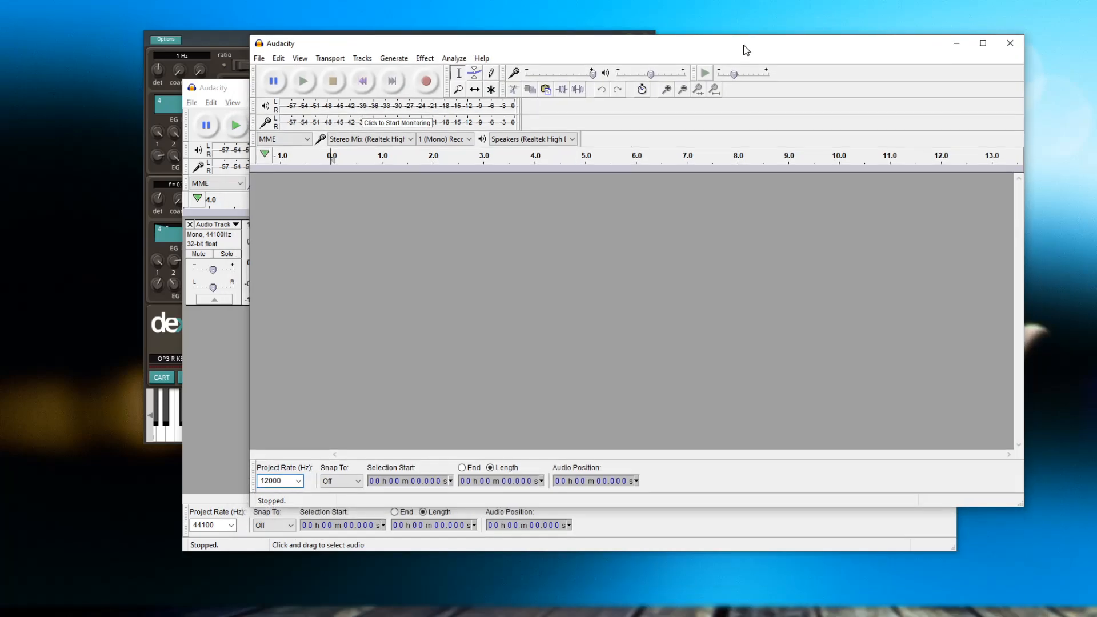
- Set the new project's rate to 12000 Hz
{"action": "left_click", "coordinate": [277, 481]}
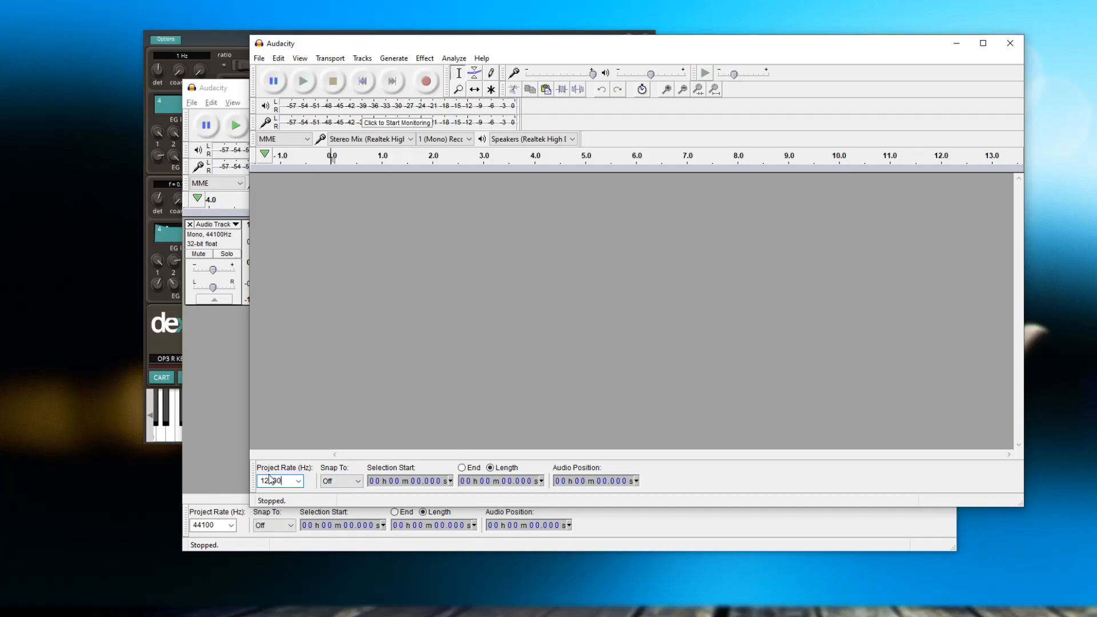
{"action": "type", "text": "12000"}
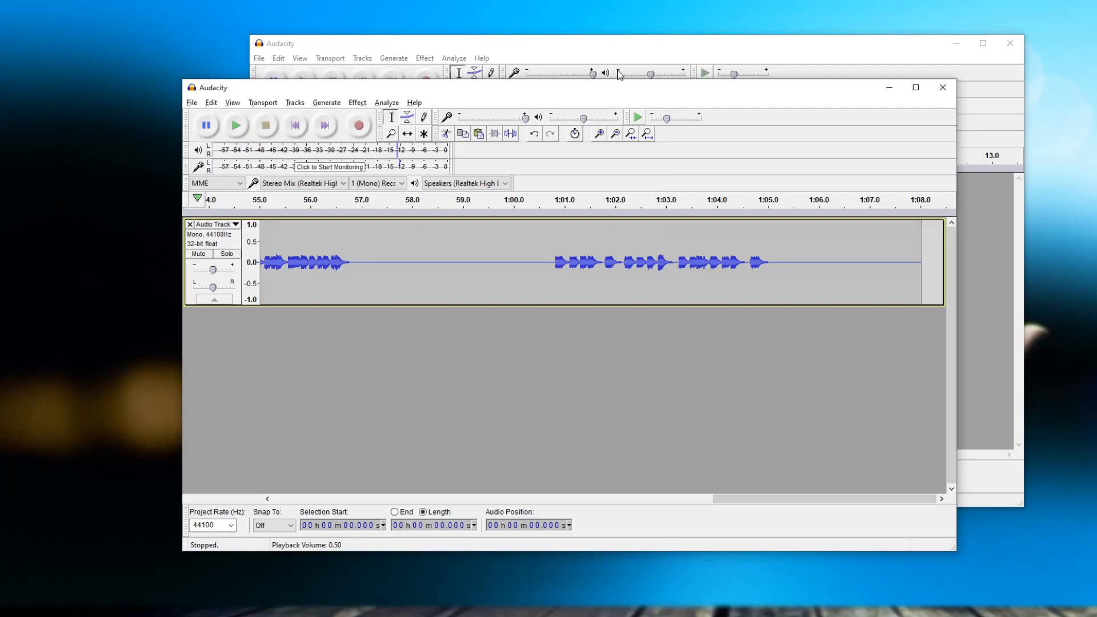
- Select one phrase of the recording and export it as a WAV clip
{"action": "left_click_drag", "start_coordinate": [214, 87], "coordinate": [172, 72]}
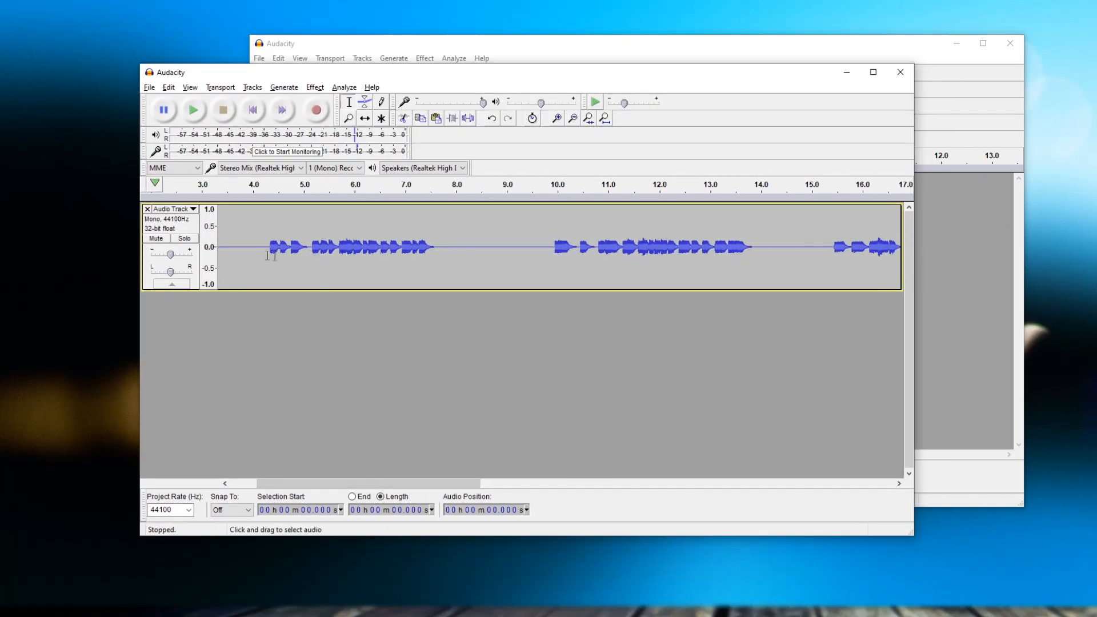
{"action": "left_click_drag", "start_coordinate": [264, 247], "coordinate": [441, 246]}
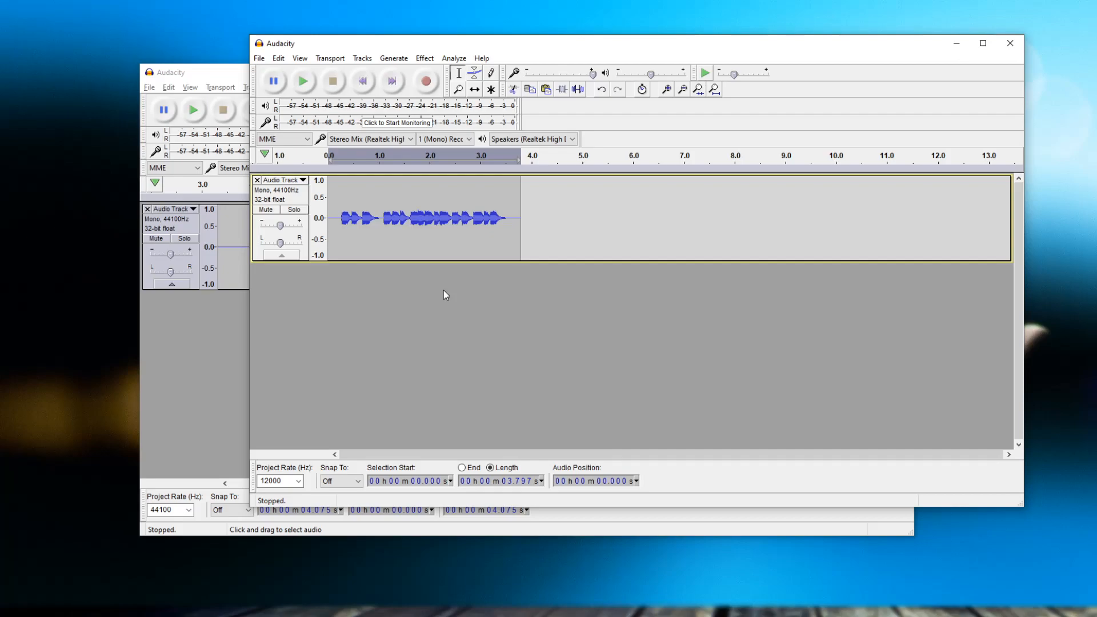
{"action": "left_click", "coordinate": [259, 59]}
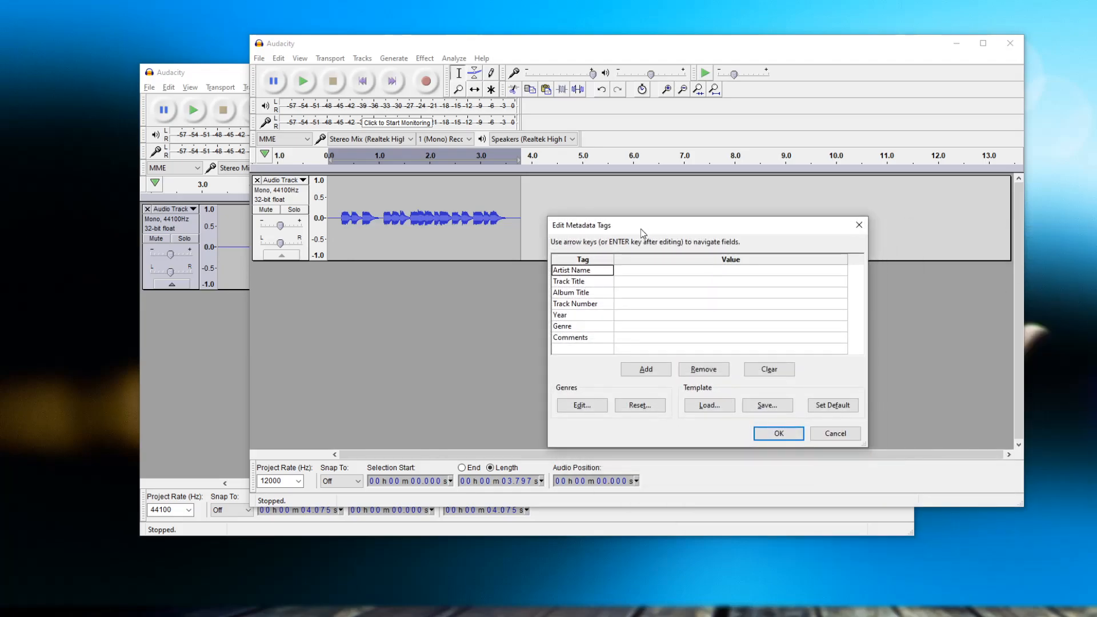
{"action": "left_click", "coordinate": [777, 433]}
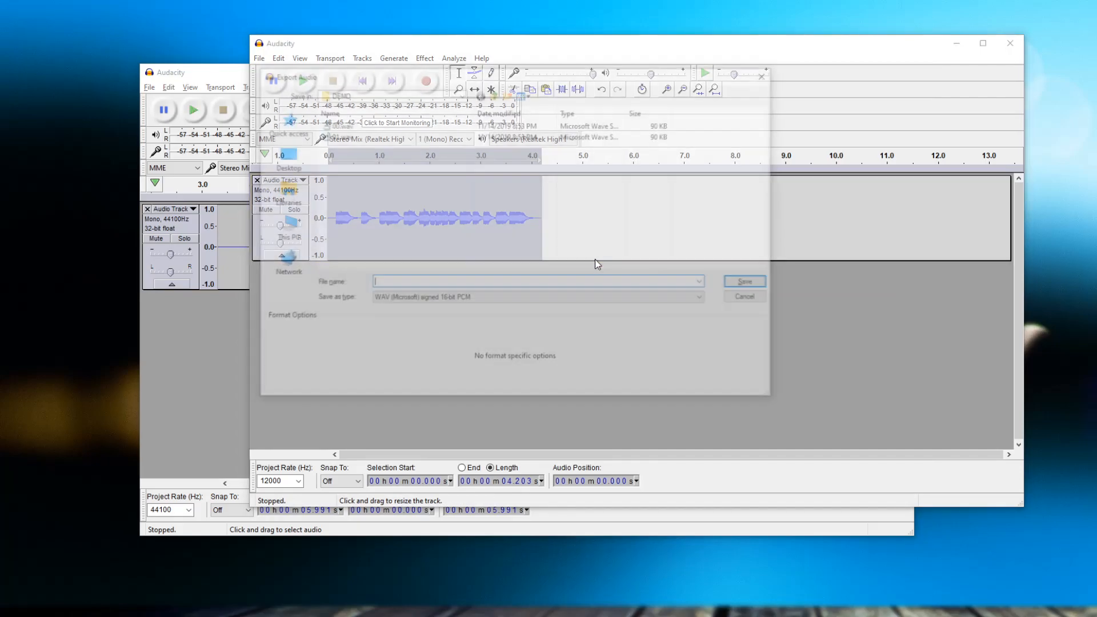
- Export further numbered WAV clips, including 03, accepting blank metadata
{"action": "type", "text": "03"}
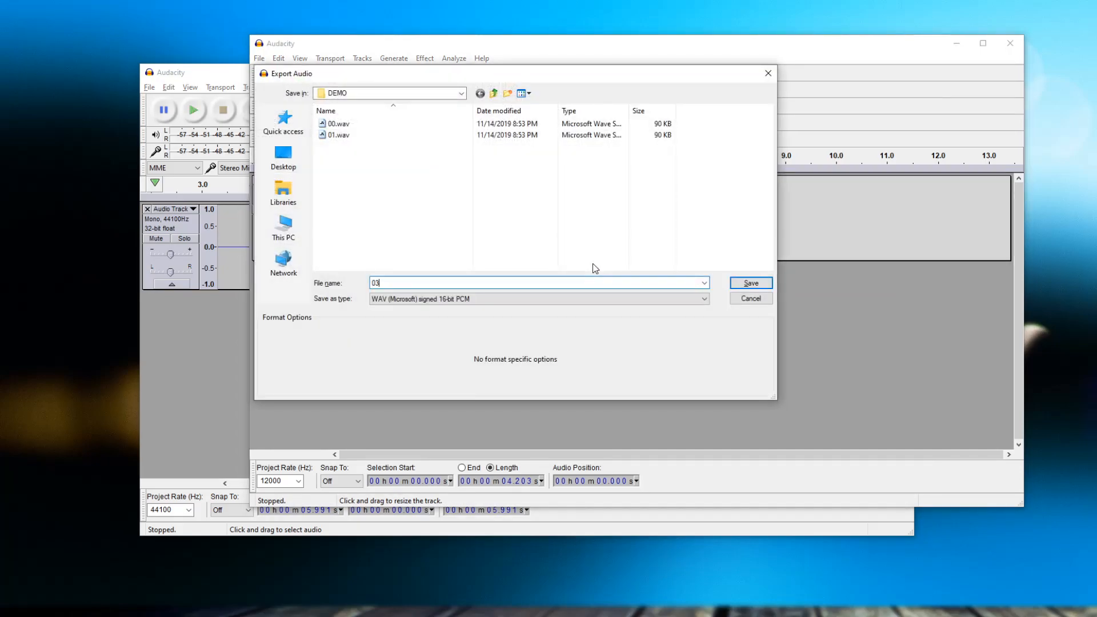
{"action": "left_click", "coordinate": [749, 283]}
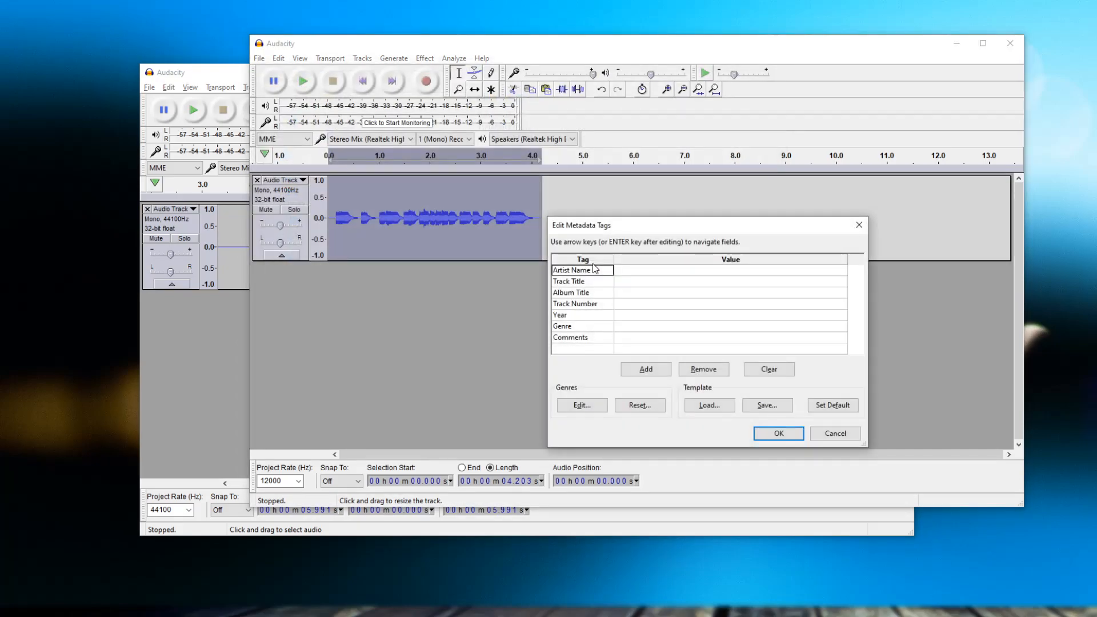
{"action": "left_click", "coordinate": [777, 434]}
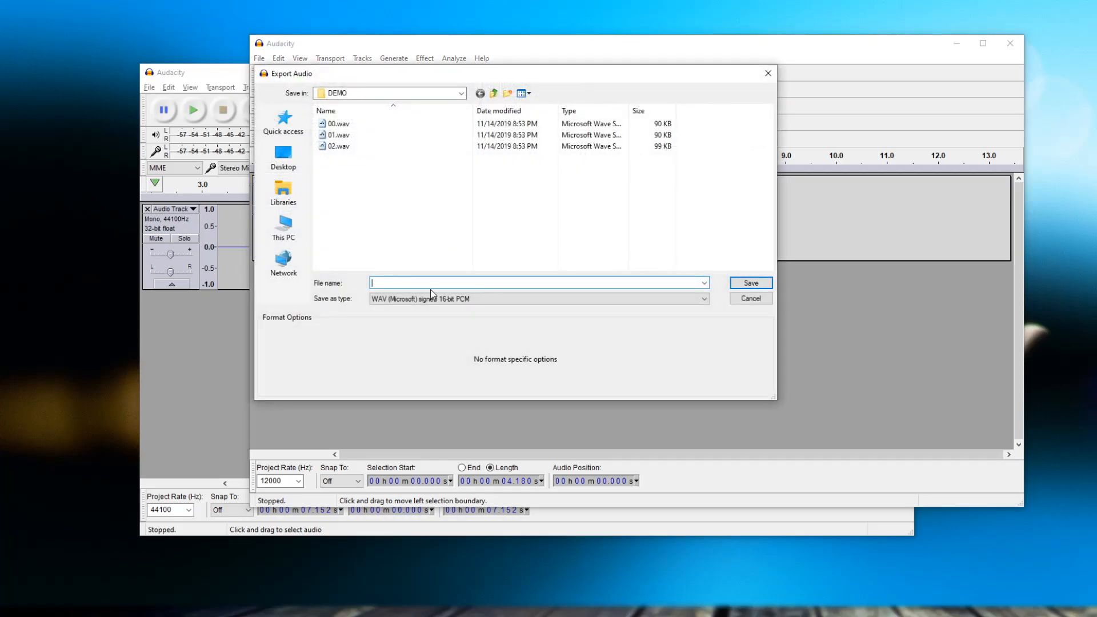
{"action": "left_click", "coordinate": [749, 283]}
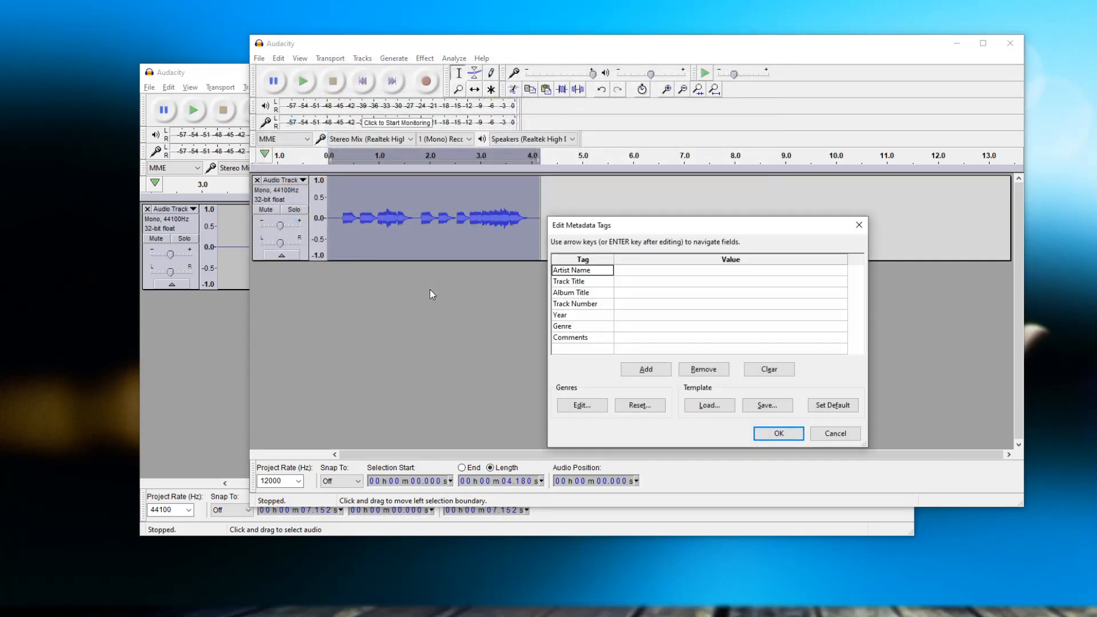
{"action": "left_click", "coordinate": [777, 433]}
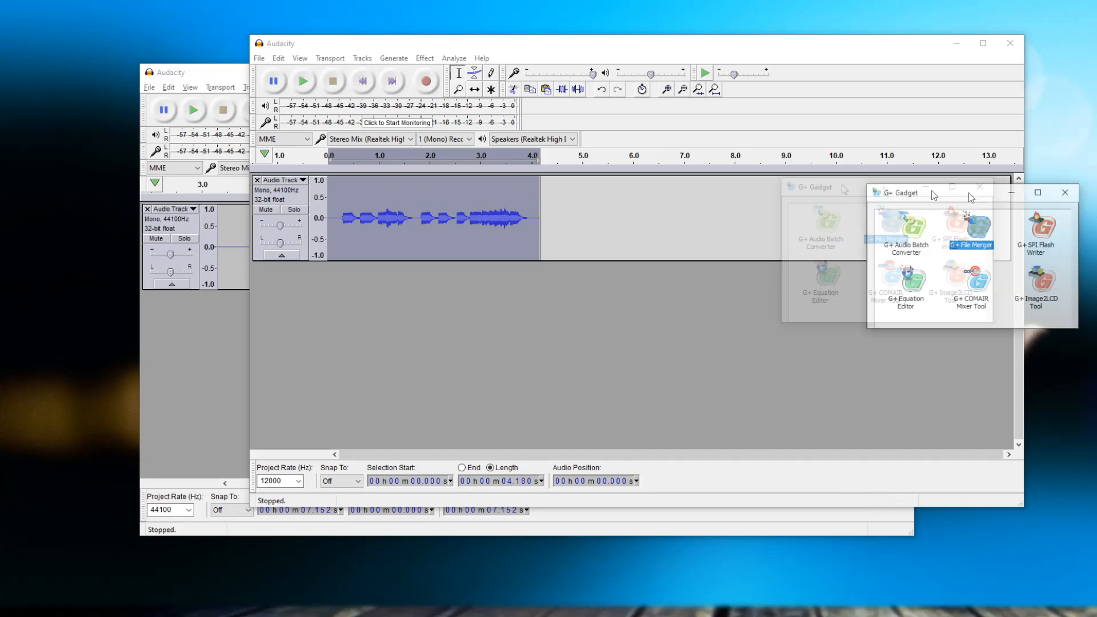
- Move the G+ Gadget launcher window aside
{"action": "left_click_drag", "start_coordinate": [931, 193], "coordinate": [620, 166]}
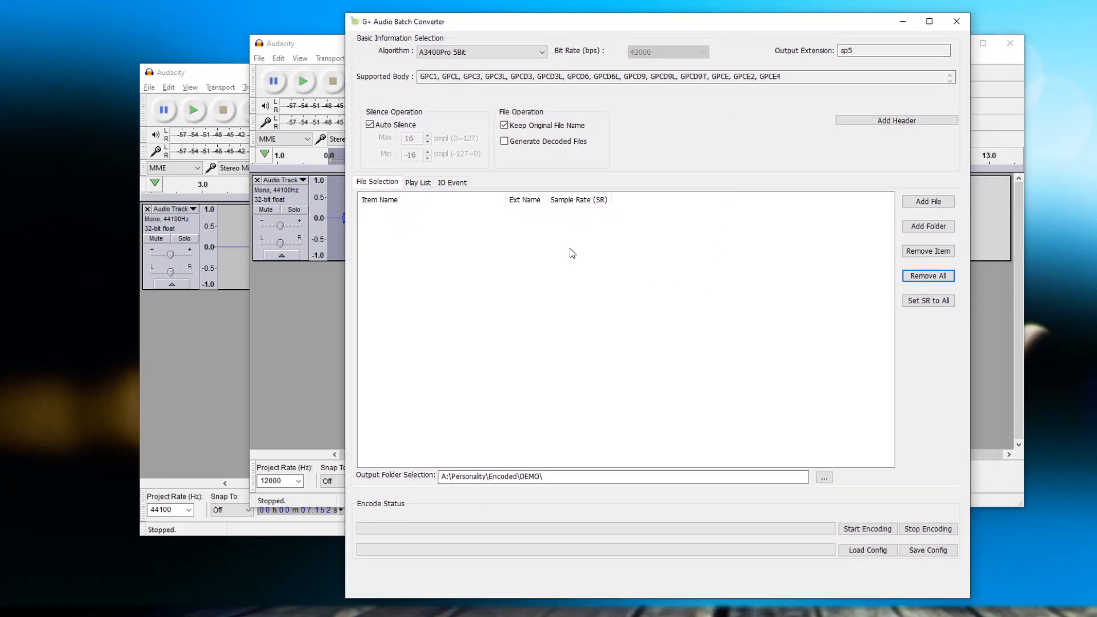
- Add 00.wav through 03.wav from A:\Personality\RAW\DEMO to the file list
{"action": "left_click", "coordinate": [929, 202]}
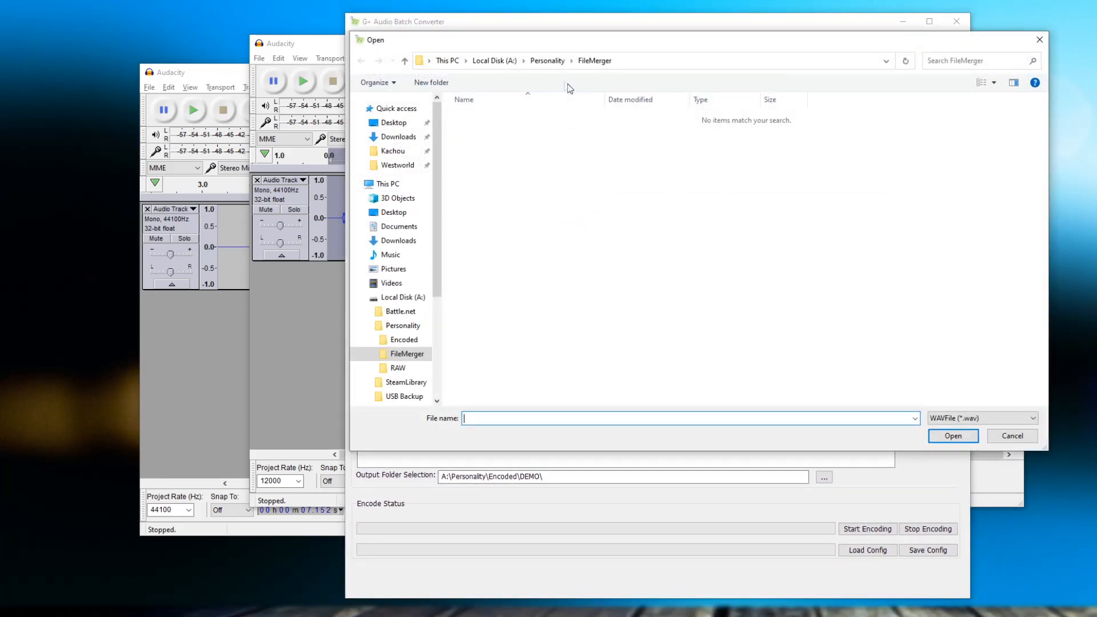
{"action": "left_click", "coordinate": [398, 368]}
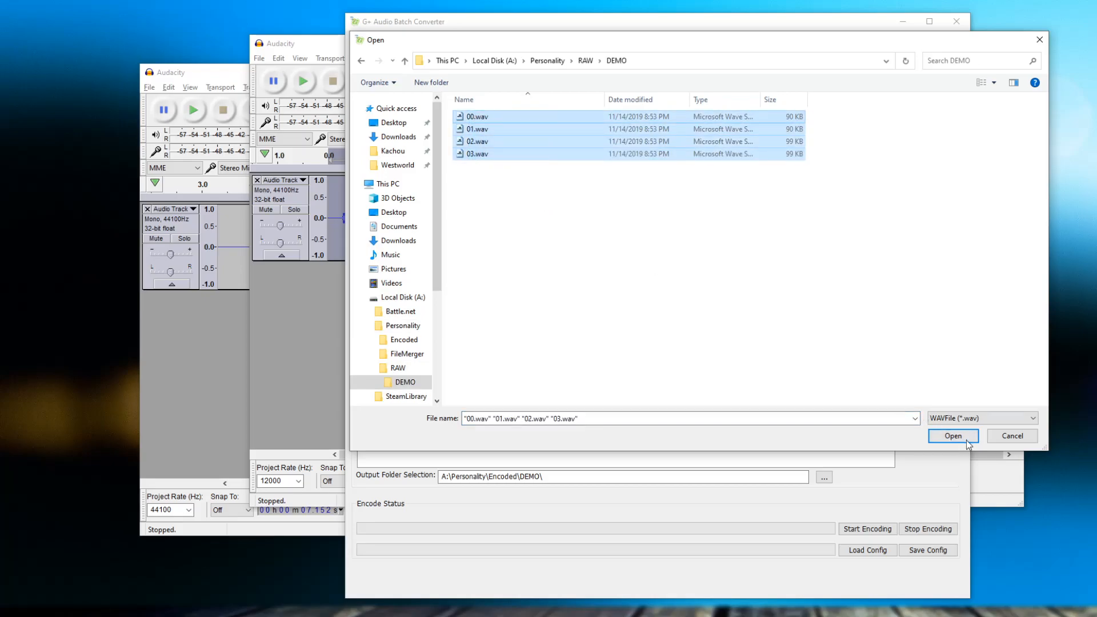
{"action": "left_click", "coordinate": [951, 437]}
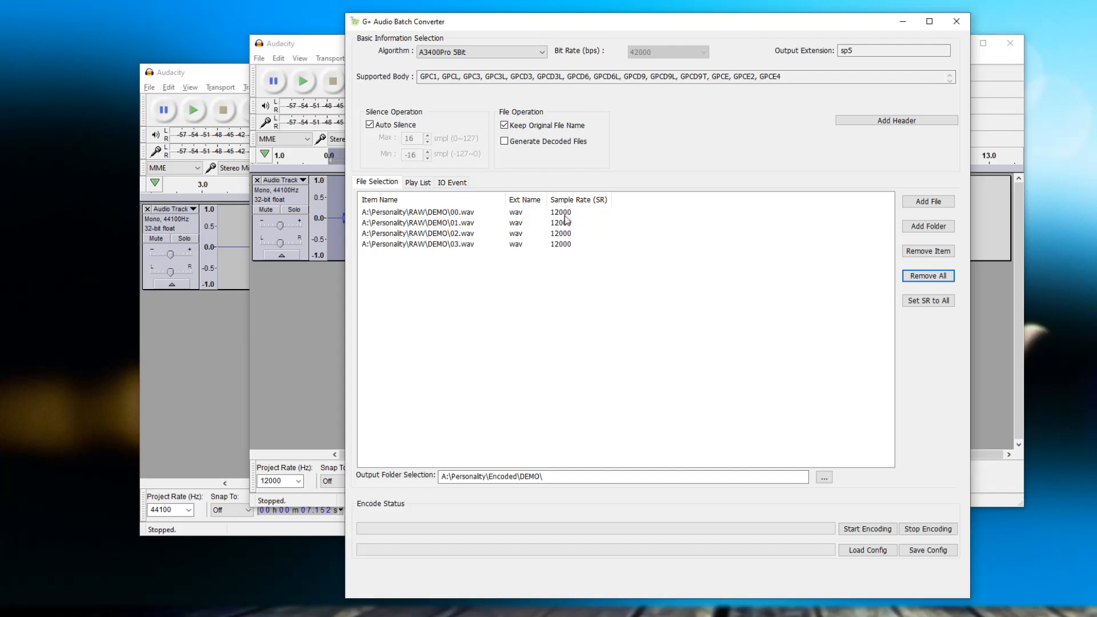
{"action": "mouse_move", "coordinate": [569, 266]}
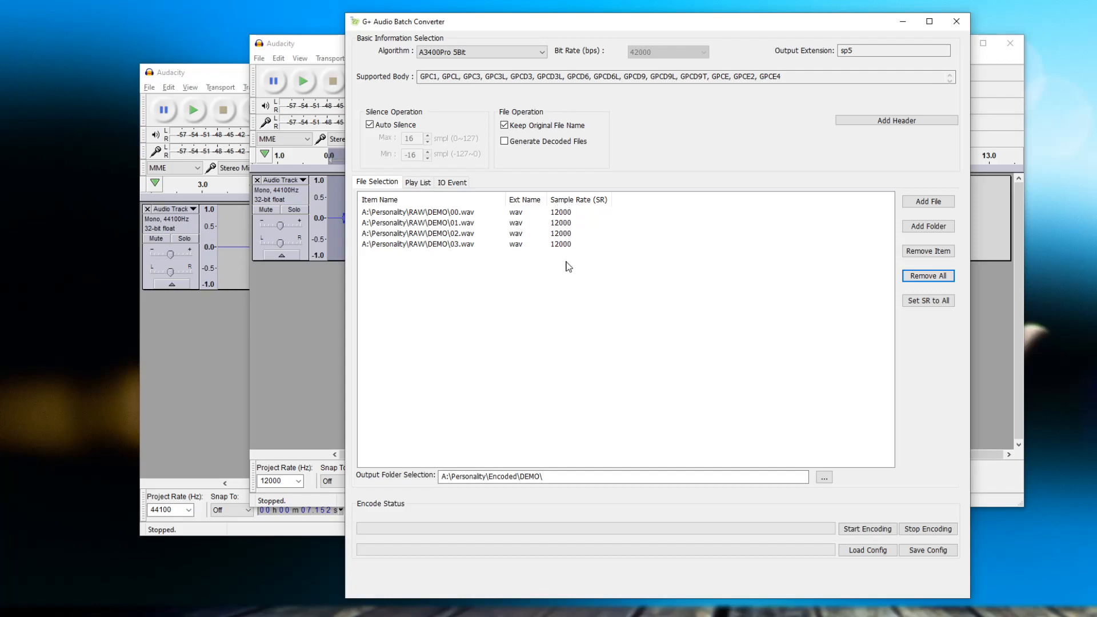
- Encode the four clips with A3400Pro 5Bit into Encoded DEMO and dismiss the success message
{"action": "left_click", "coordinate": [481, 52]}
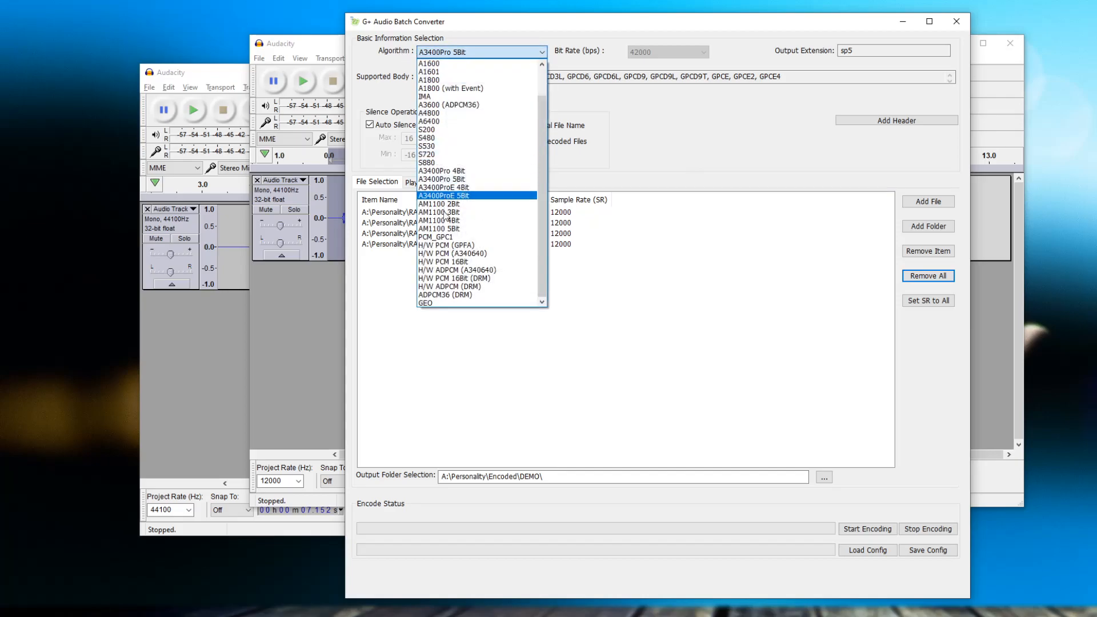
{"action": "mouse_move", "coordinate": [476, 179]}
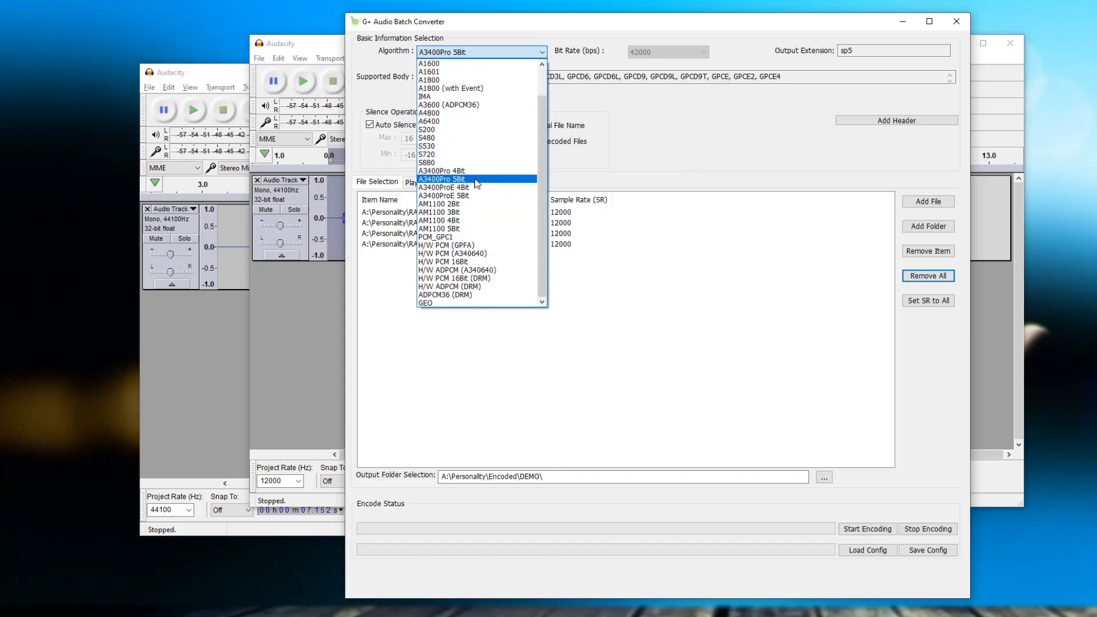
{"action": "left_click", "coordinate": [442, 178]}
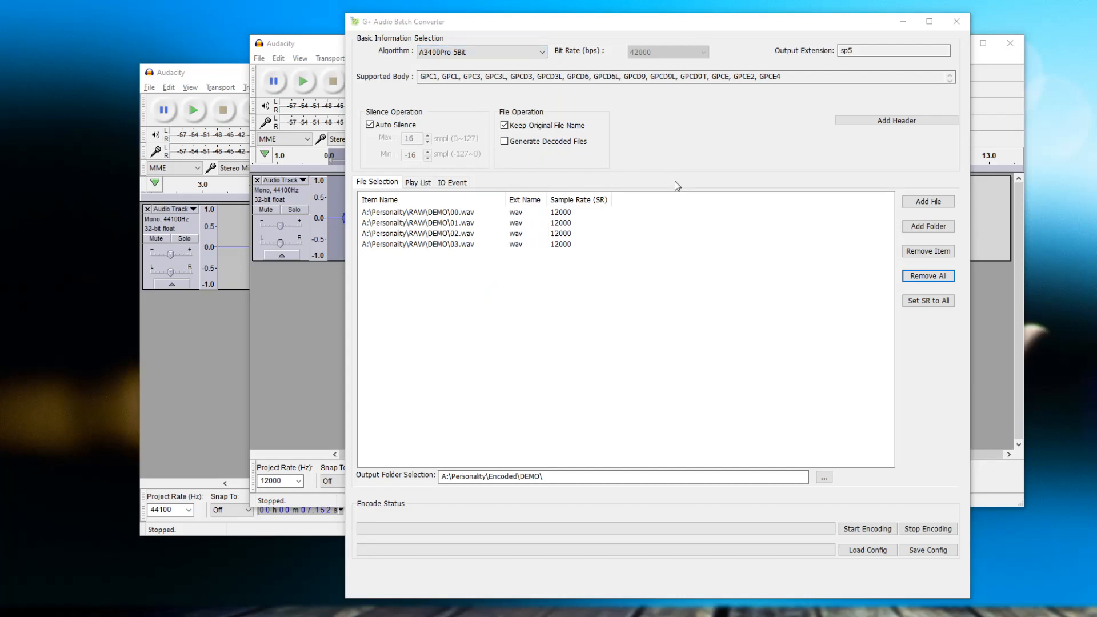
{"action": "mouse_move", "coordinate": [680, 256]}
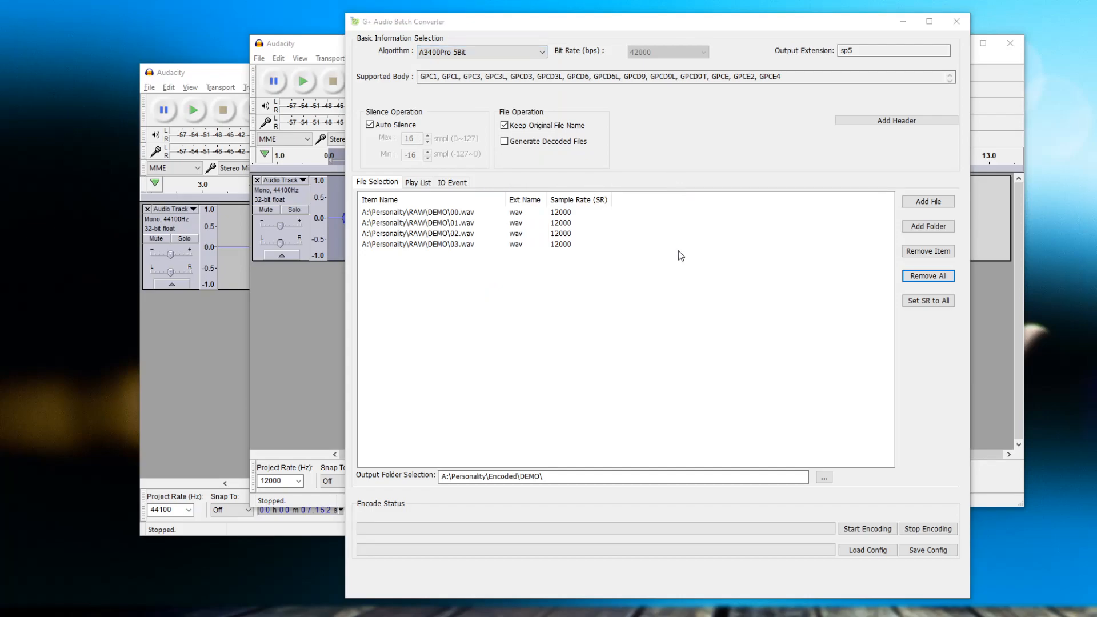
{"action": "left_click", "coordinate": [621, 477]}
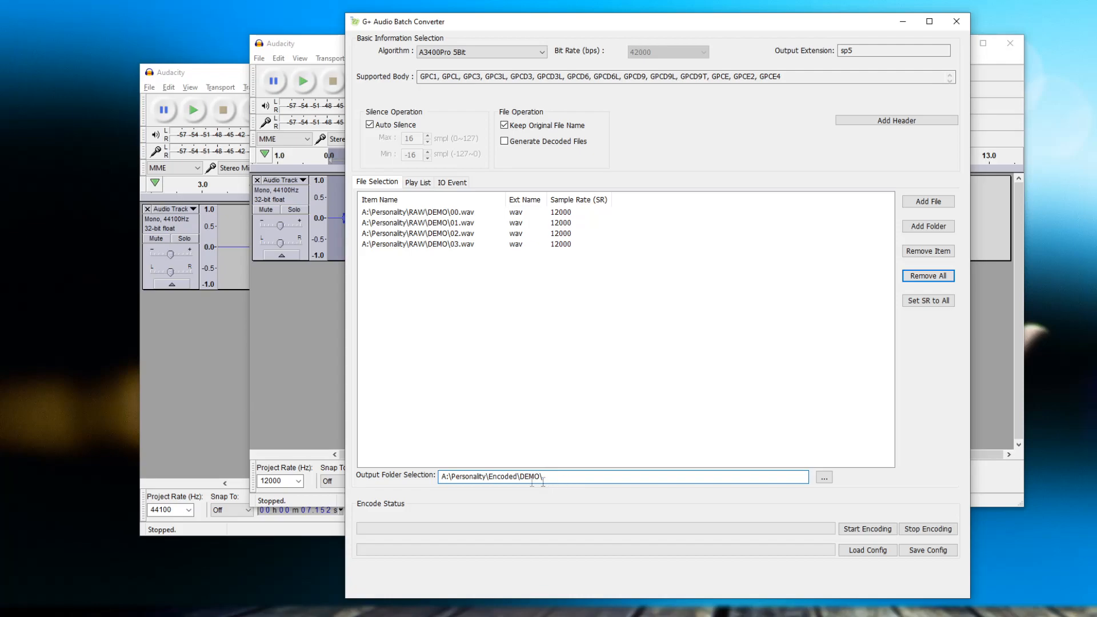
{"action": "left_click", "coordinate": [867, 528]}
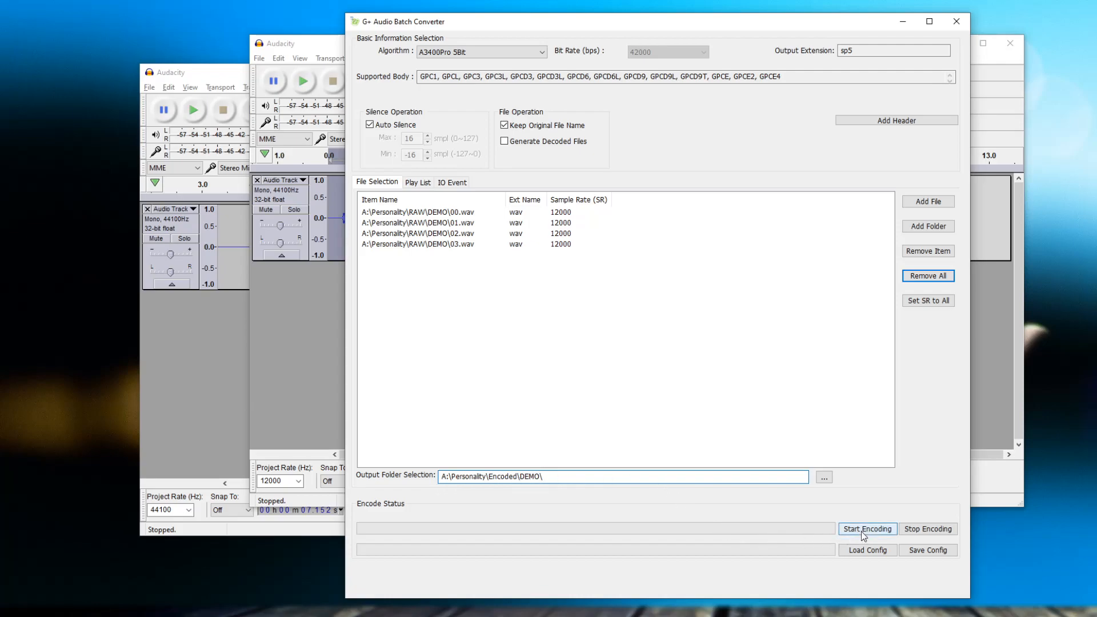
{"action": "left_click", "coordinate": [867, 529]}
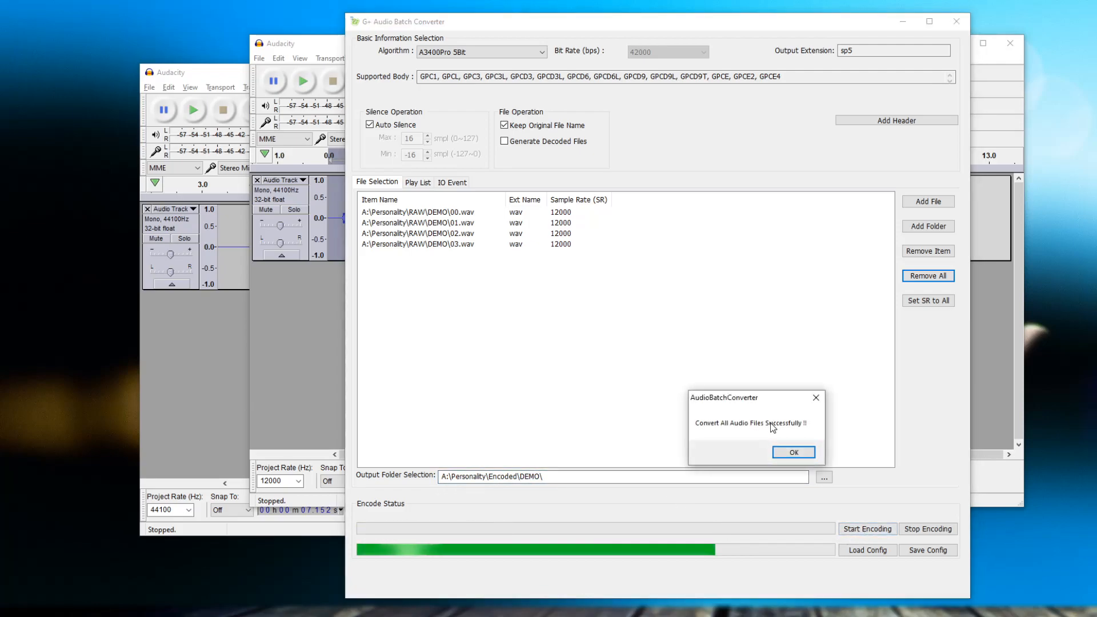
{"action": "left_click", "coordinate": [793, 452]}
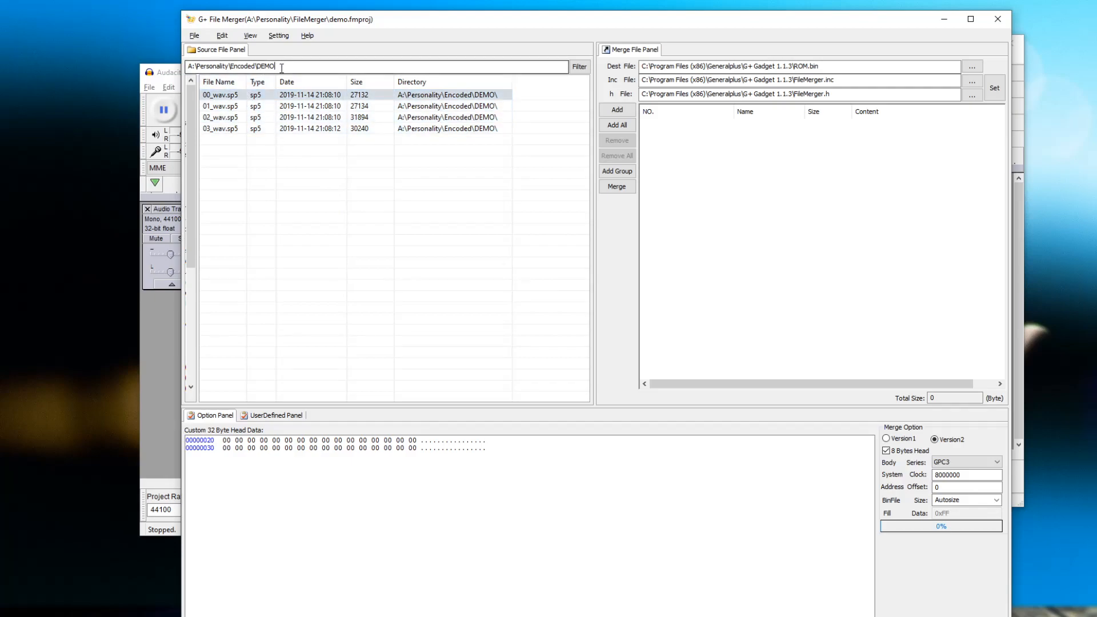
- Create Speech group 1 and place 00_wav.sp5 in it
{"action": "left_click", "coordinate": [221, 106]}
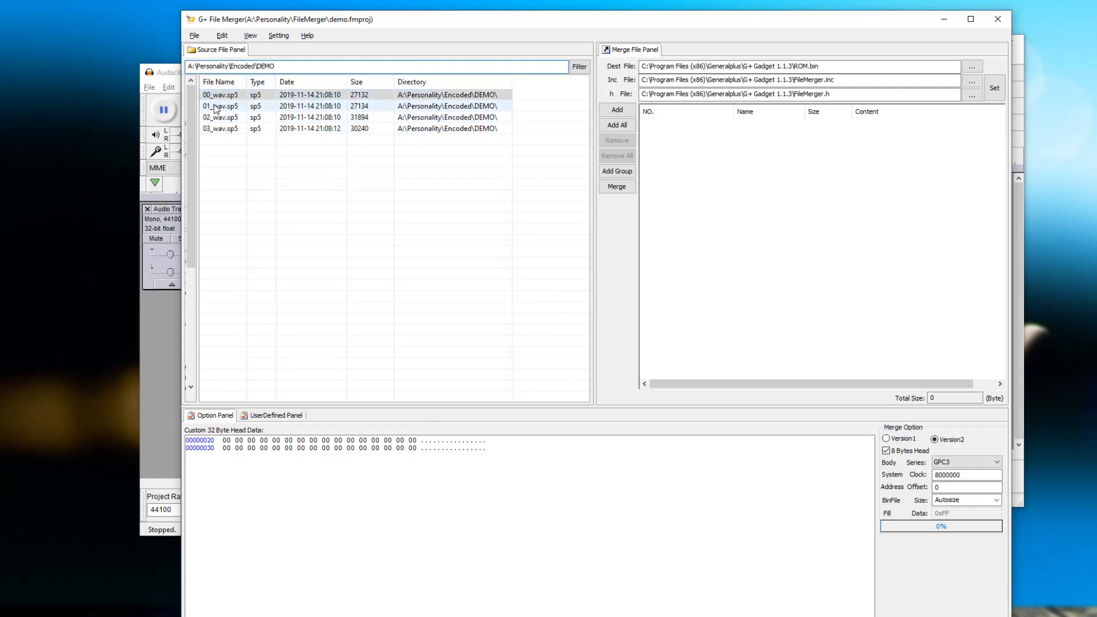
{"action": "left_click", "coordinate": [221, 94]}
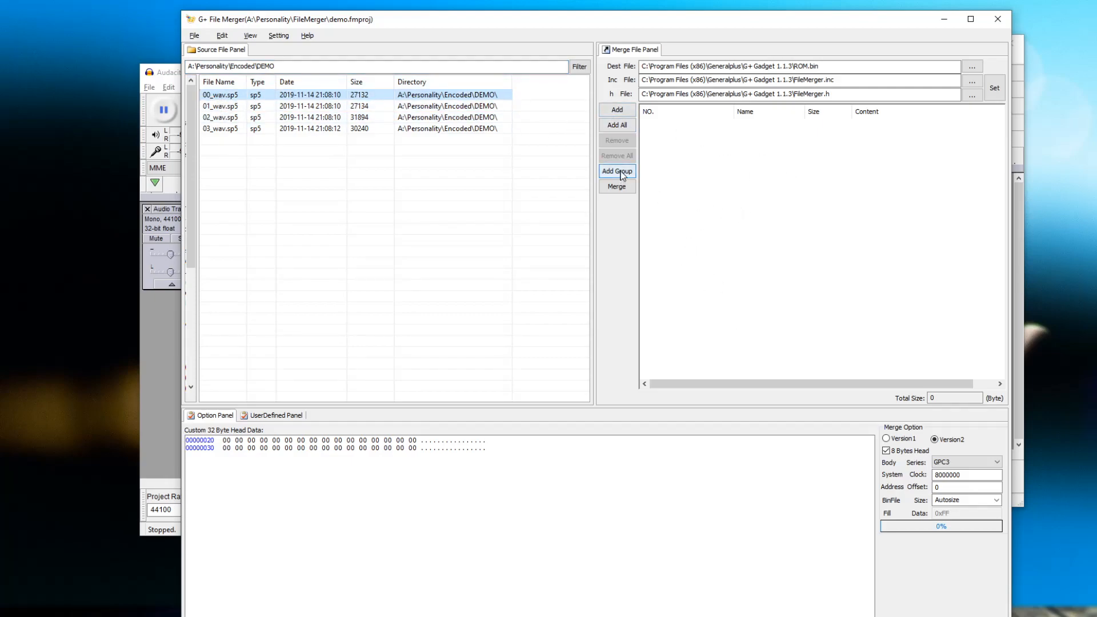
{"action": "left_click", "coordinate": [617, 172]}
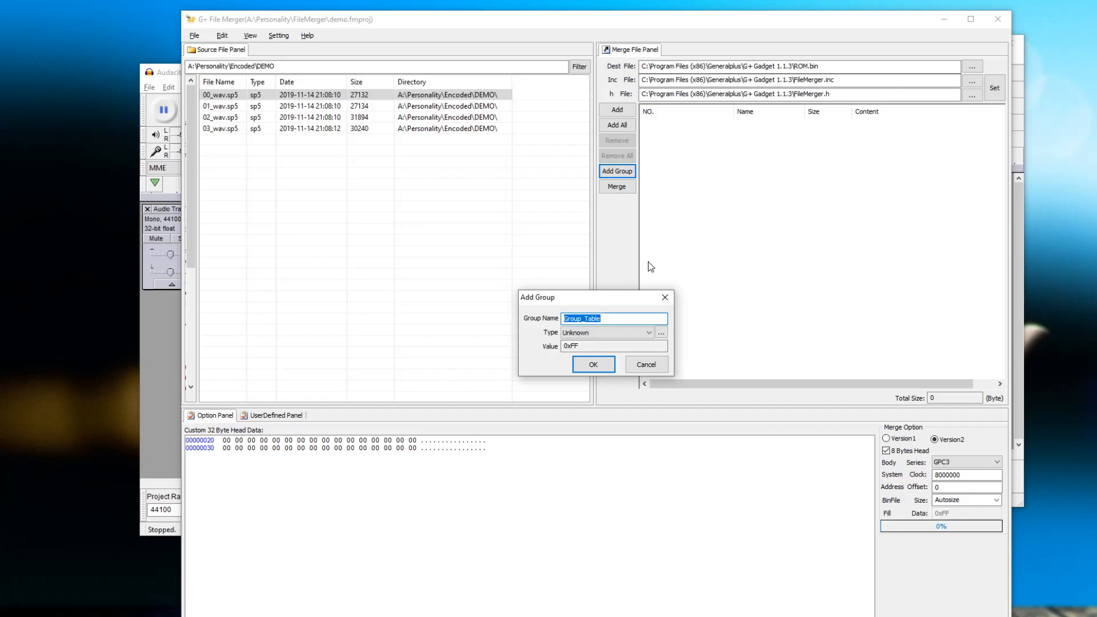
{"action": "type", "text": "1"}
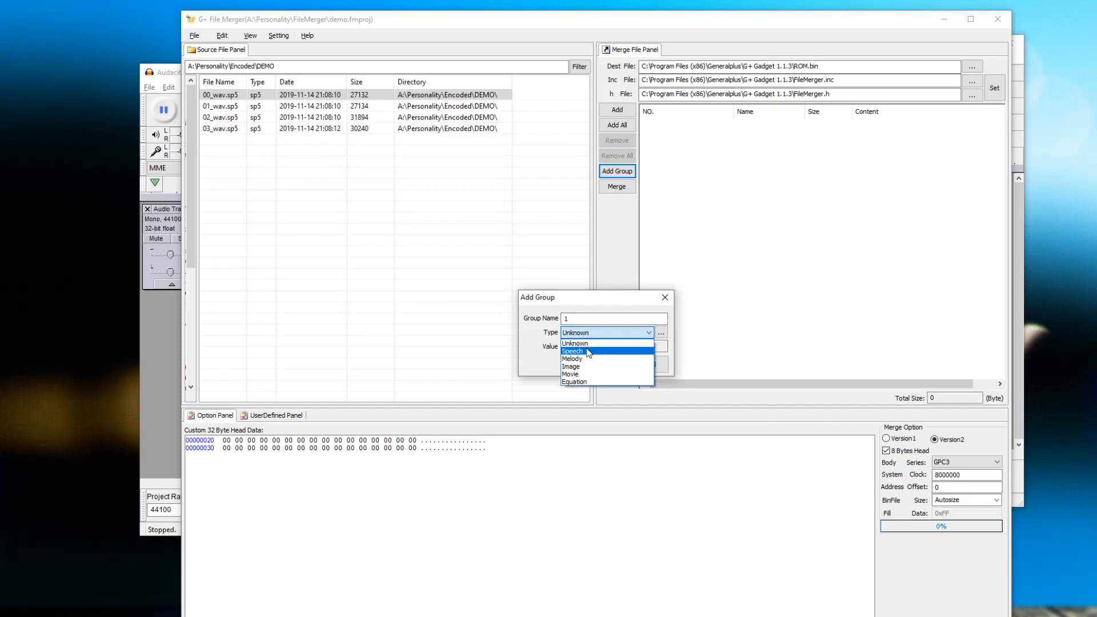
{"action": "left_click", "coordinate": [573, 350]}
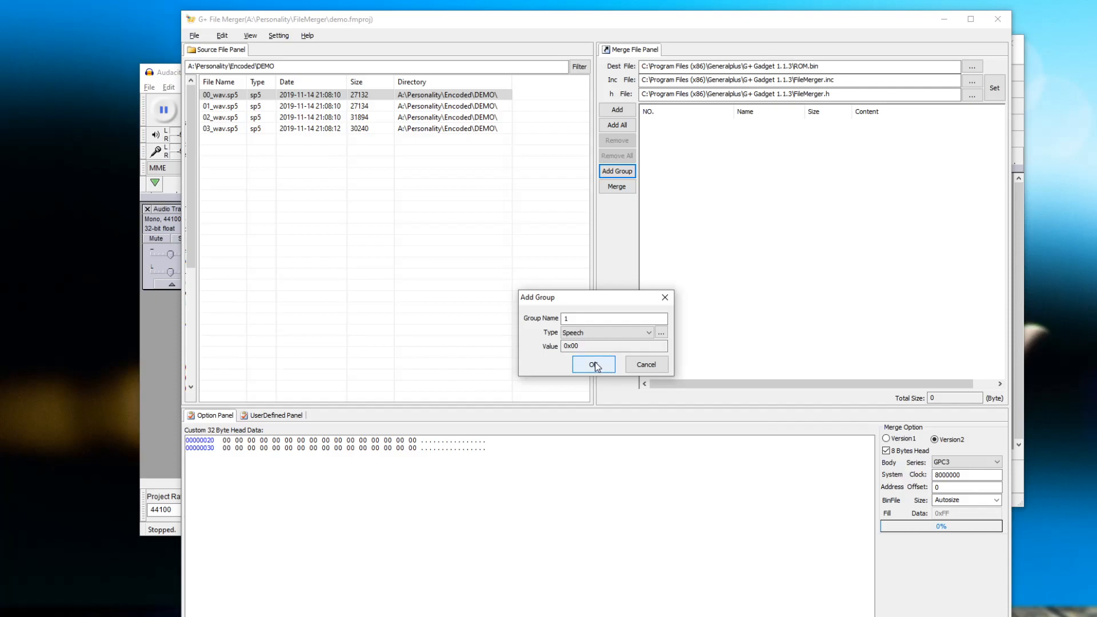
{"action": "left_click", "coordinate": [593, 364]}
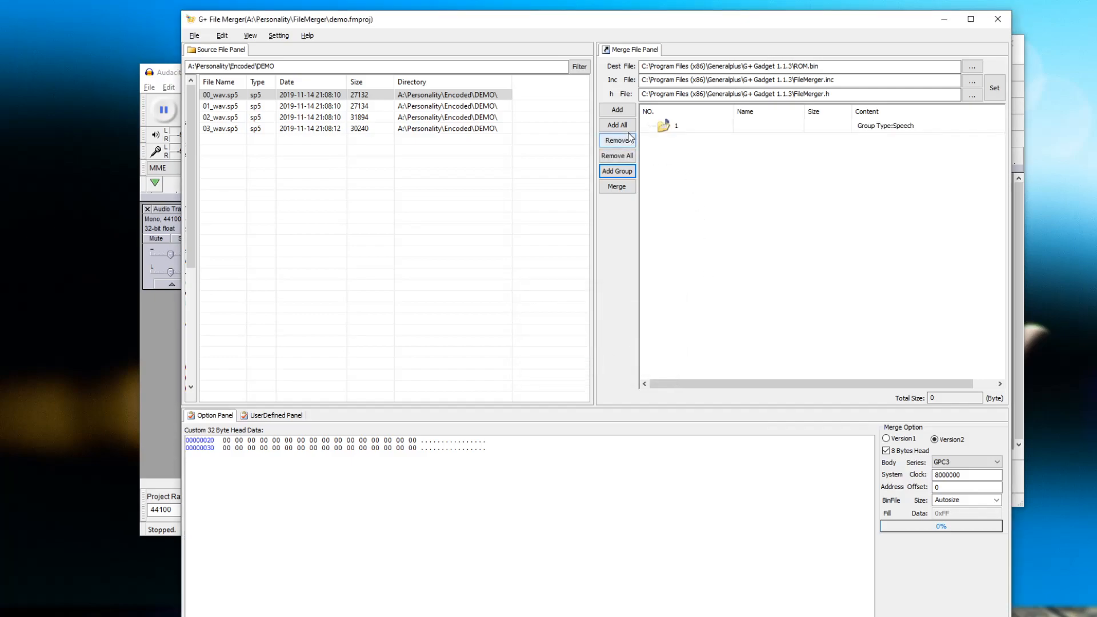
{"action": "left_click", "coordinate": [617, 110]}
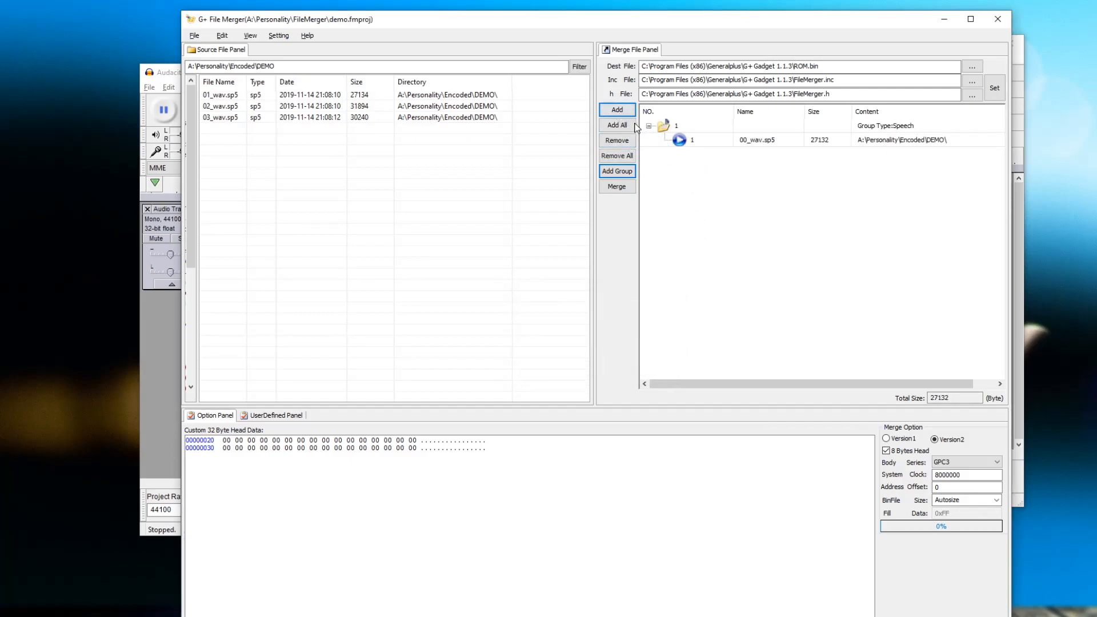
- Create another Speech group and place the 01_wav.sp5 and 02_wav.sp5 clips
{"action": "left_click", "coordinate": [616, 172]}
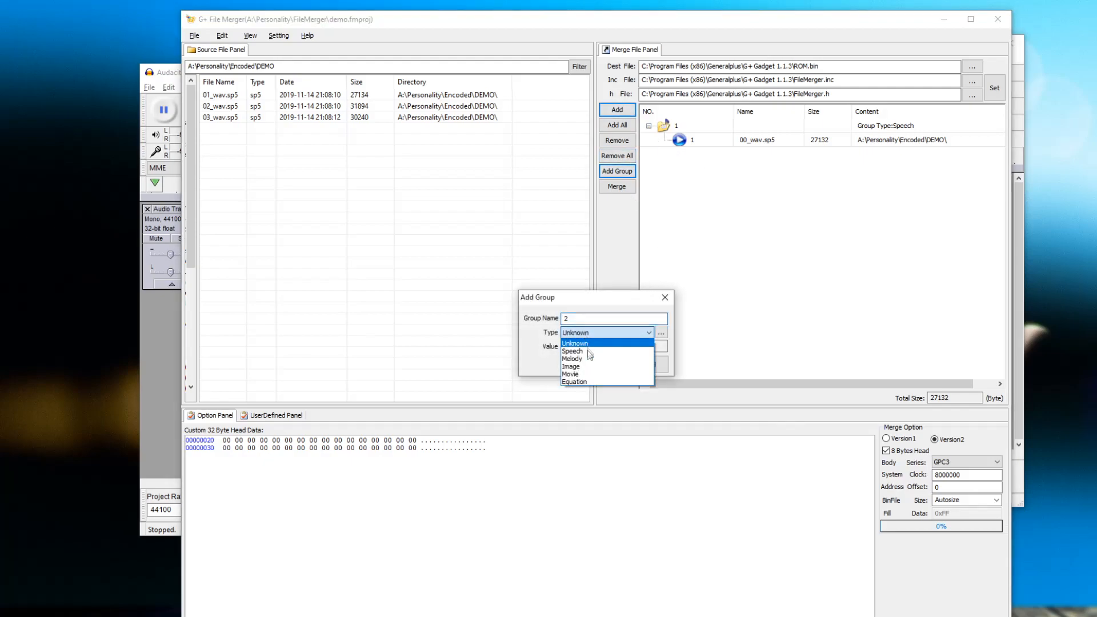
{"action": "left_click", "coordinate": [573, 351]}
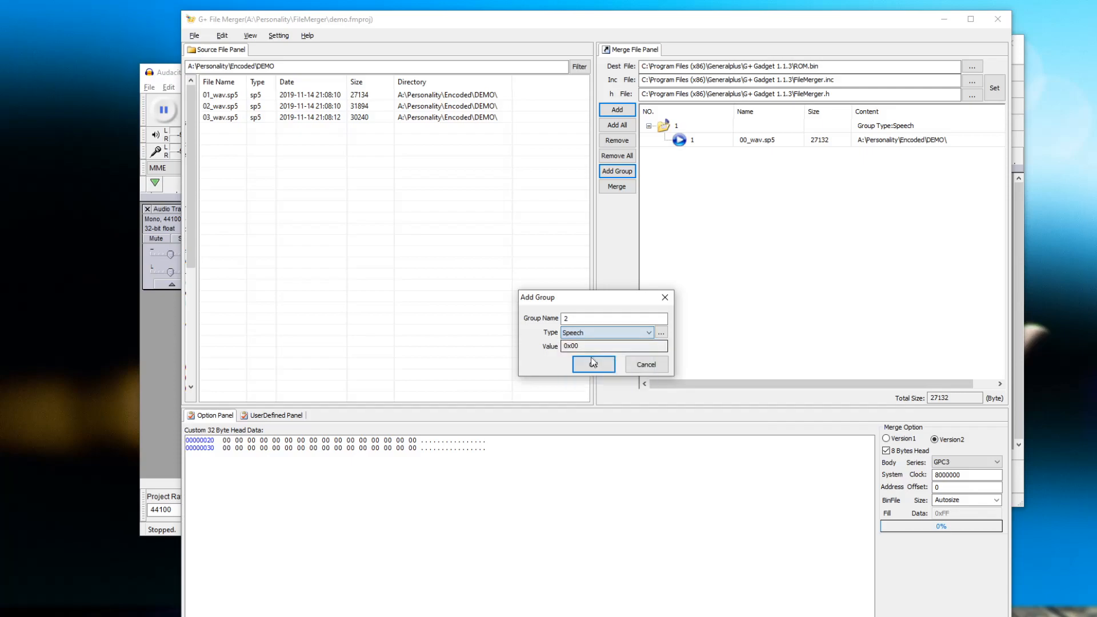
{"action": "left_click", "coordinate": [593, 364]}
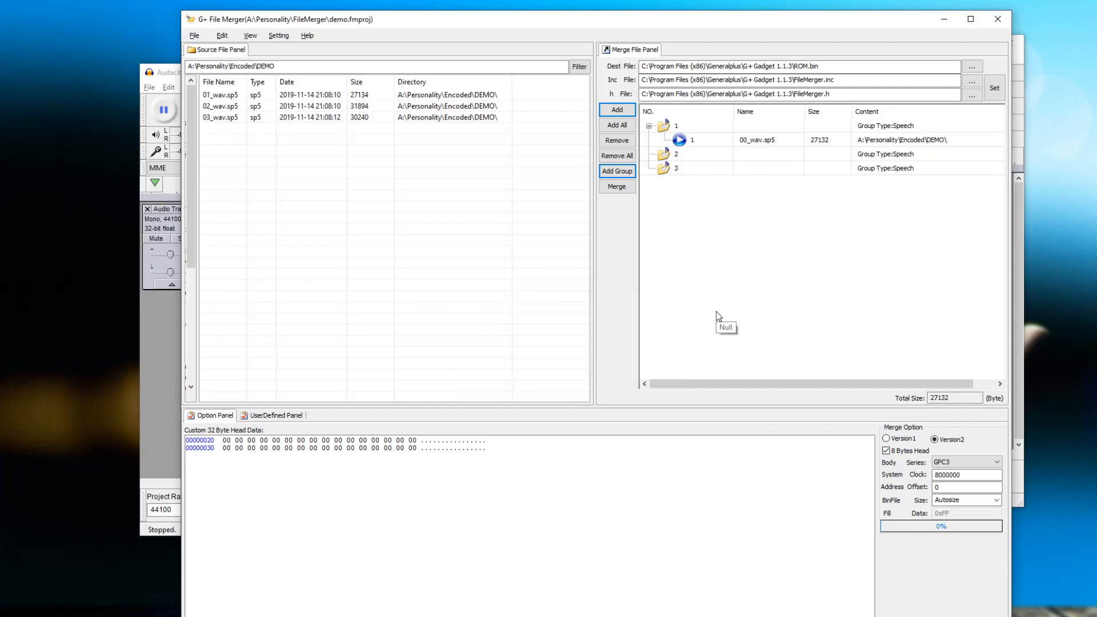
{"action": "left_click", "coordinate": [221, 95]}
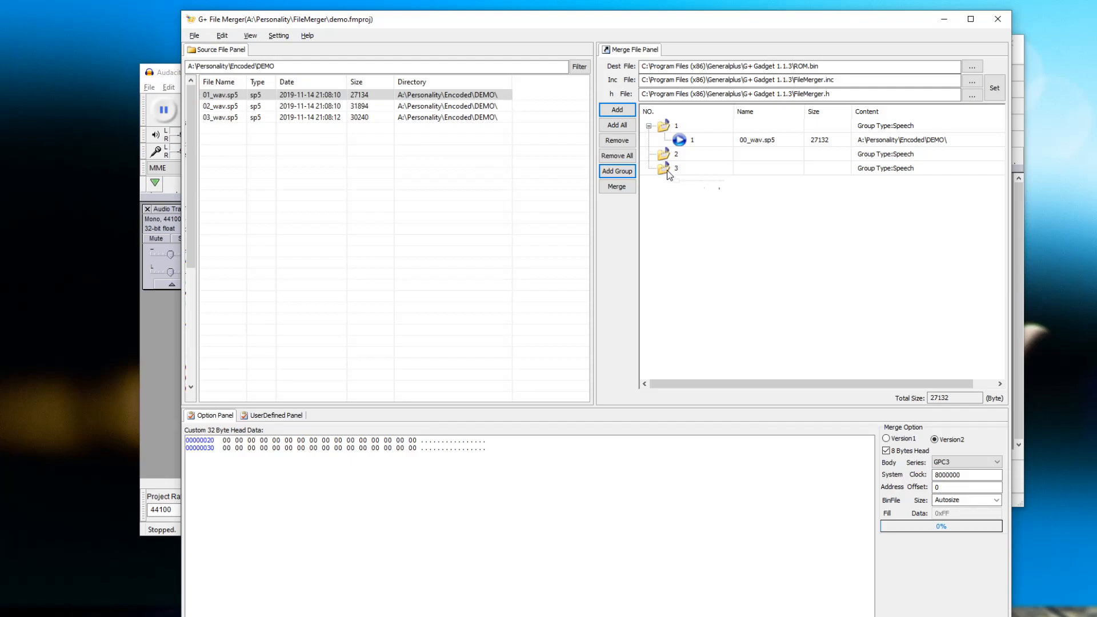
{"action": "left_click", "coordinate": [617, 110]}
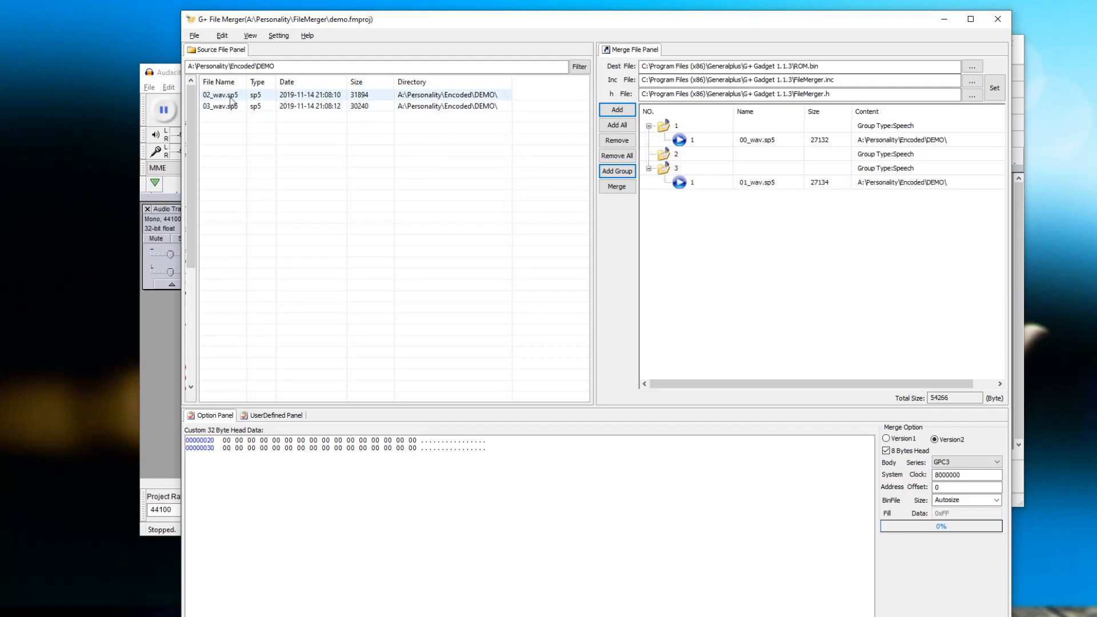
{"action": "left_click", "coordinate": [617, 110]}
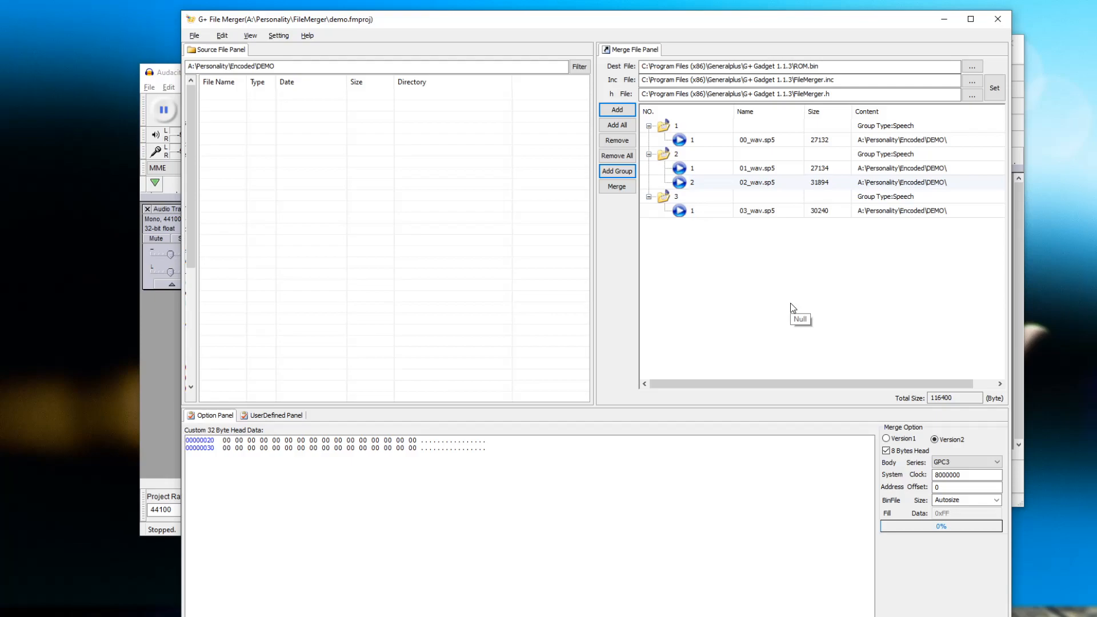
{"action": "mouse_move", "coordinate": [613, 364]}
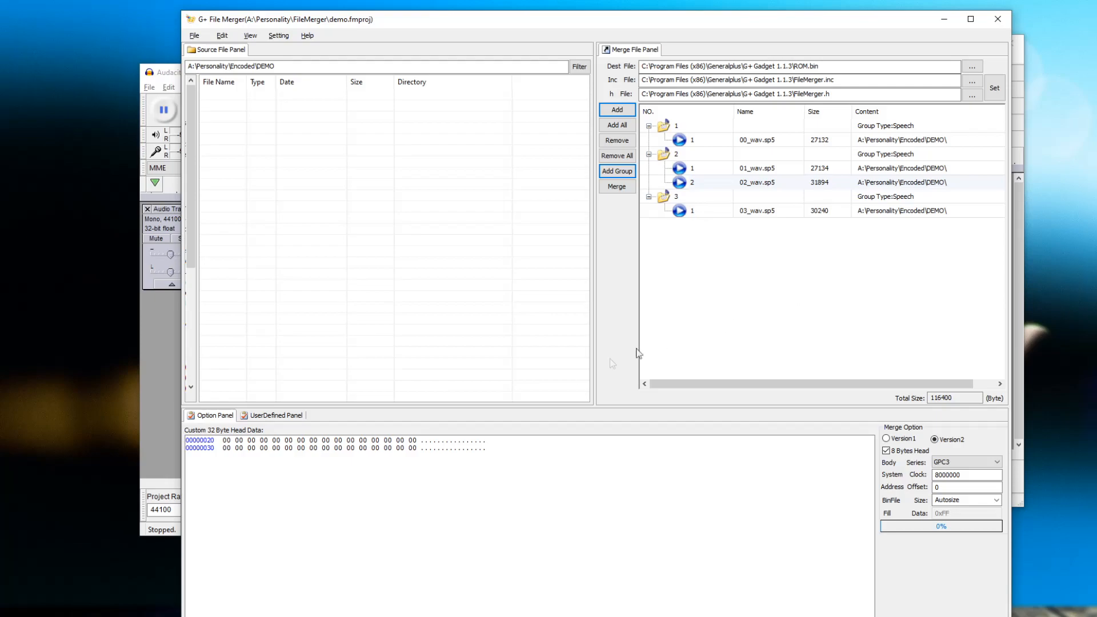
{"action": "mouse_move", "coordinate": [533, 375]}
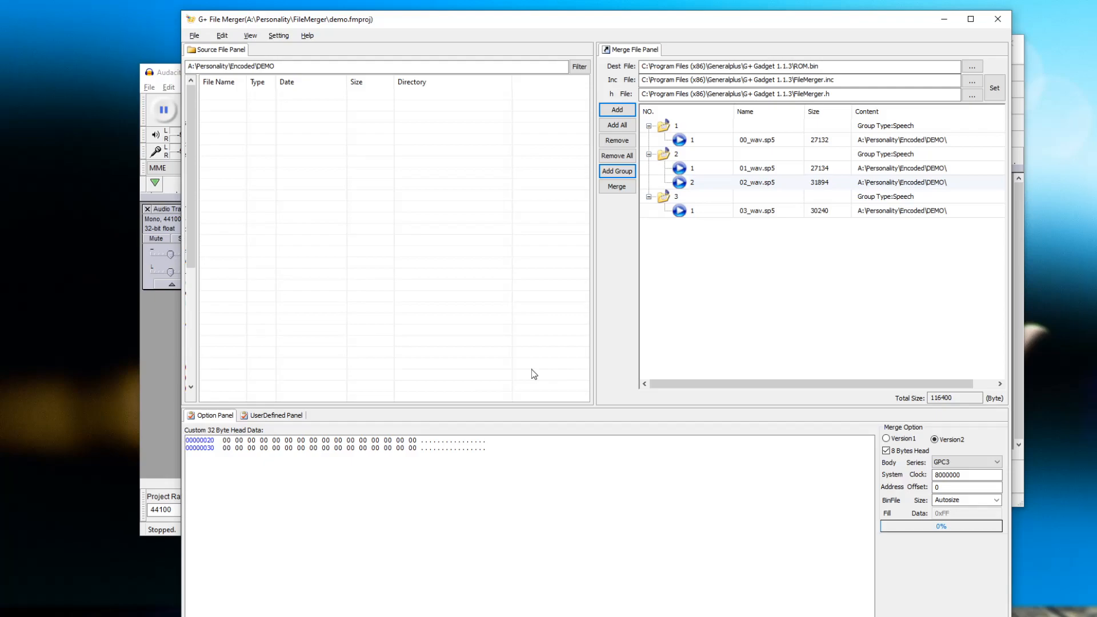
{"action": "mouse_move", "coordinate": [532, 389]}
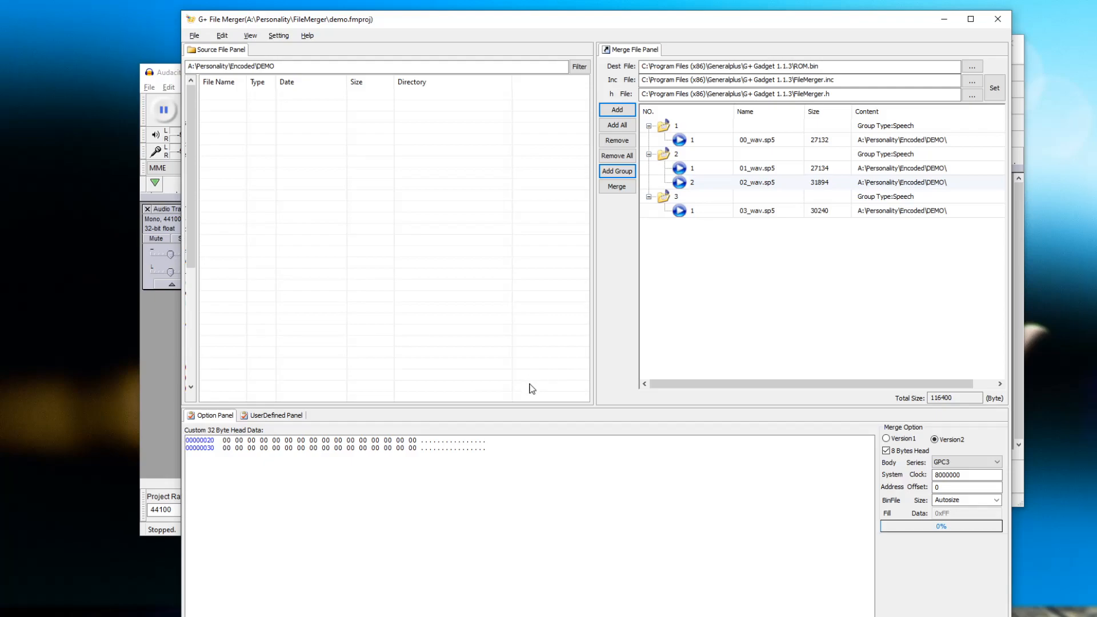
{"action": "mouse_move", "coordinate": [898, 419]}
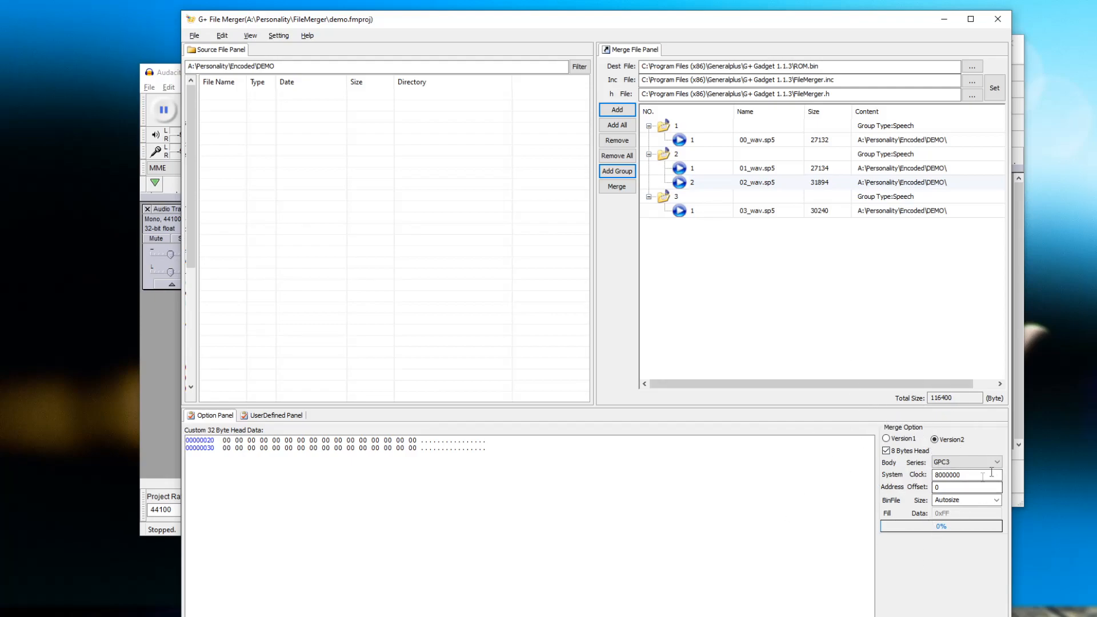
{"action": "mouse_move", "coordinate": [1048, 455]}
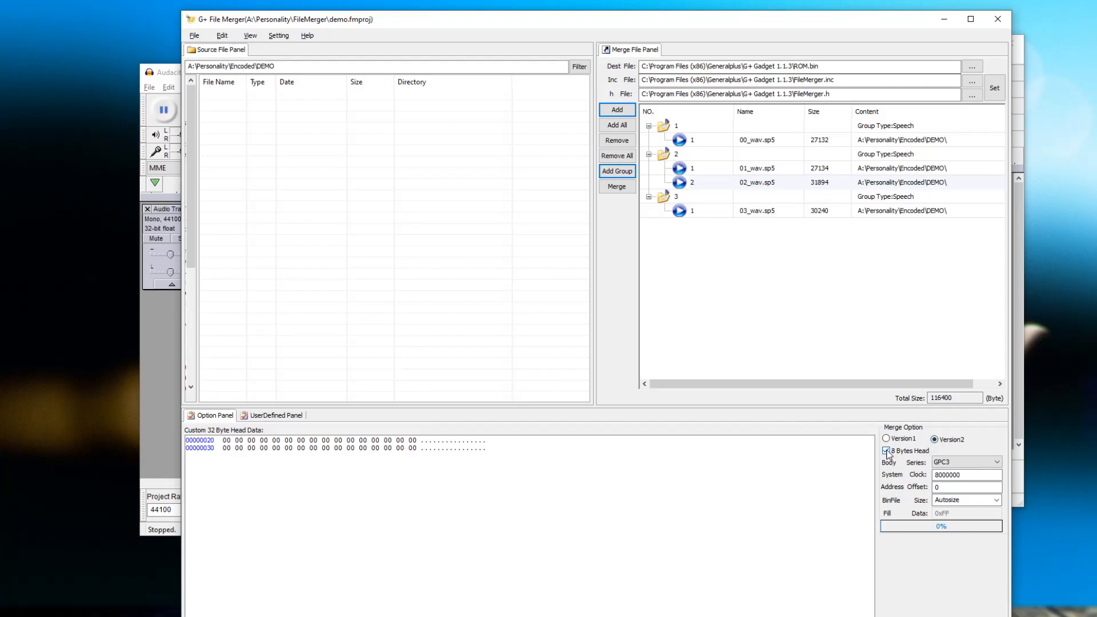
- Choose GPCD9T as the merge option's body series
{"action": "left_click", "coordinate": [995, 462]}
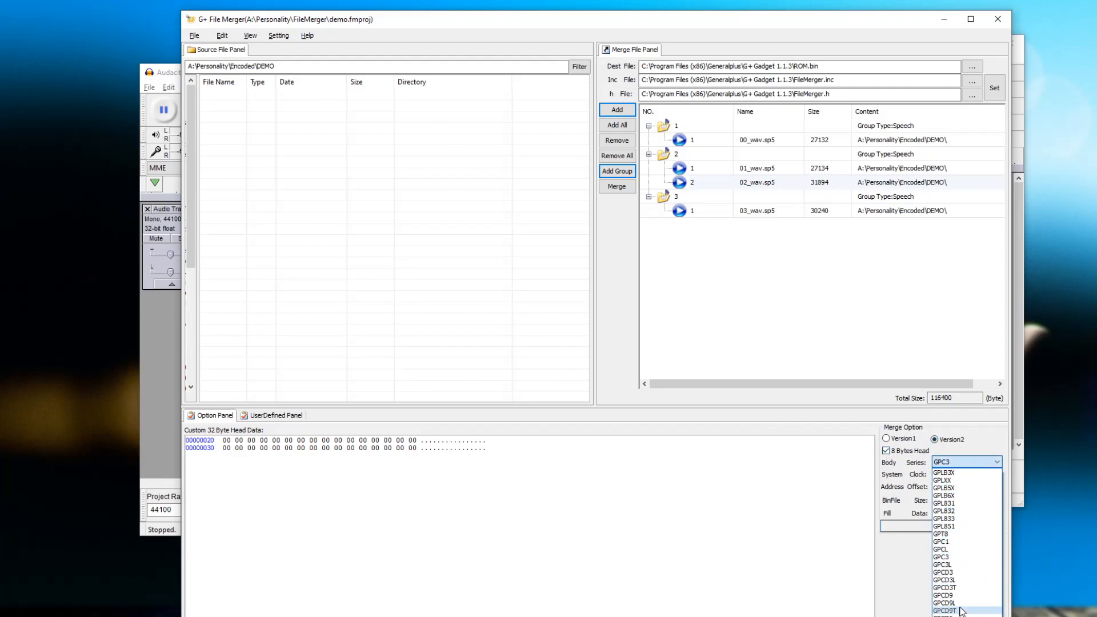
{"action": "left_click", "coordinate": [945, 610]}
{"action": "type", "text": "1"}
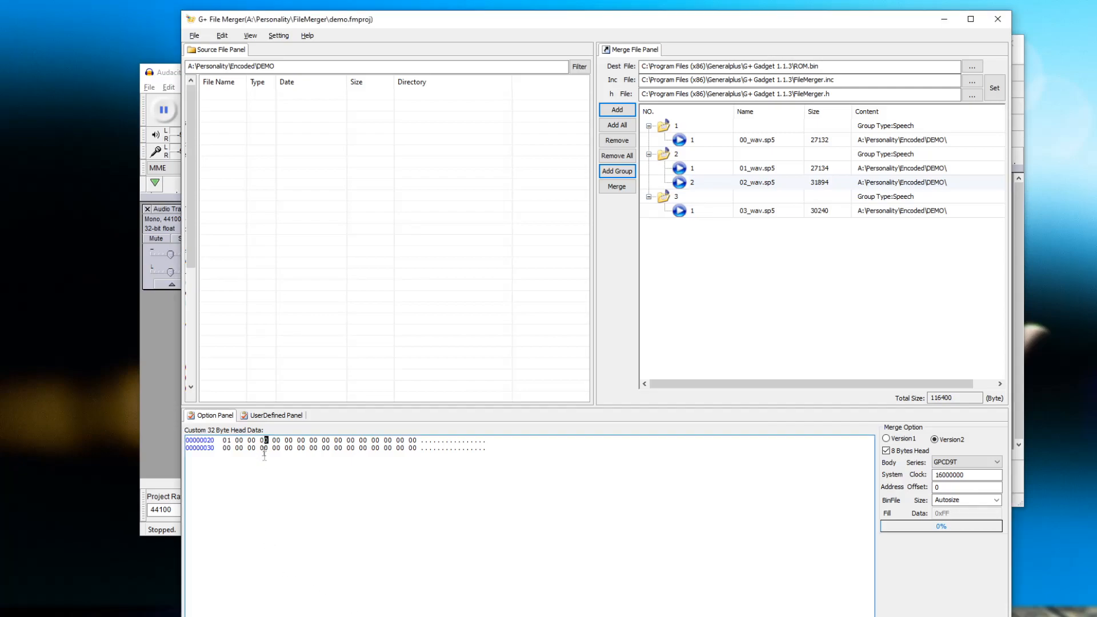
{"action": "mouse_move", "coordinate": [270, 485]}
{"action": "type", "text": "3"}
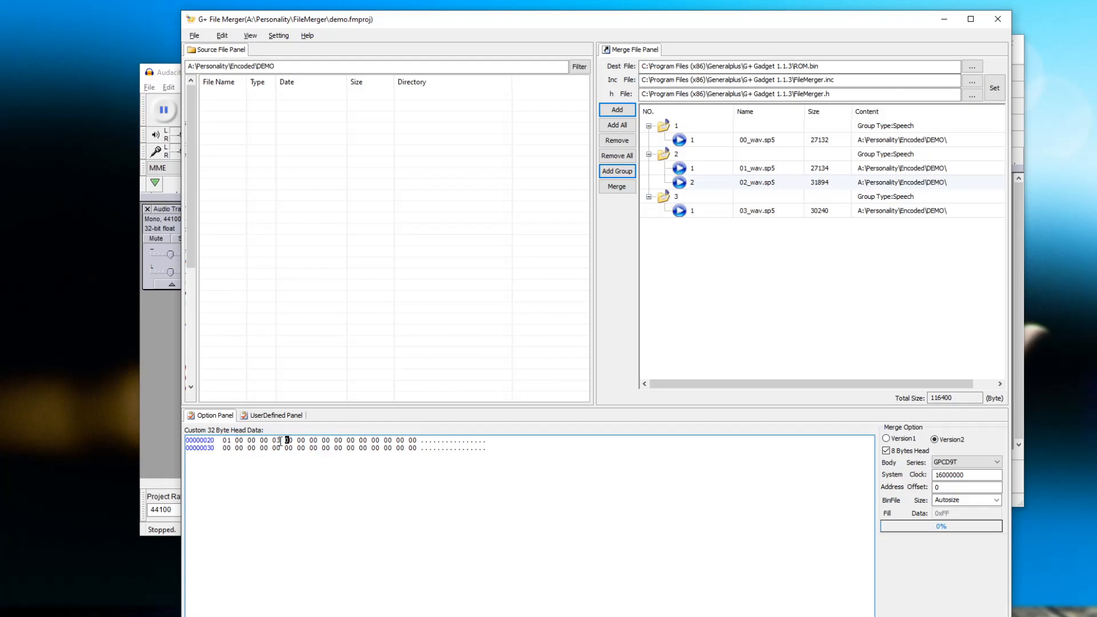
{"action": "mouse_move", "coordinate": [297, 451]}
{"action": "type", "text": " 00 03"}
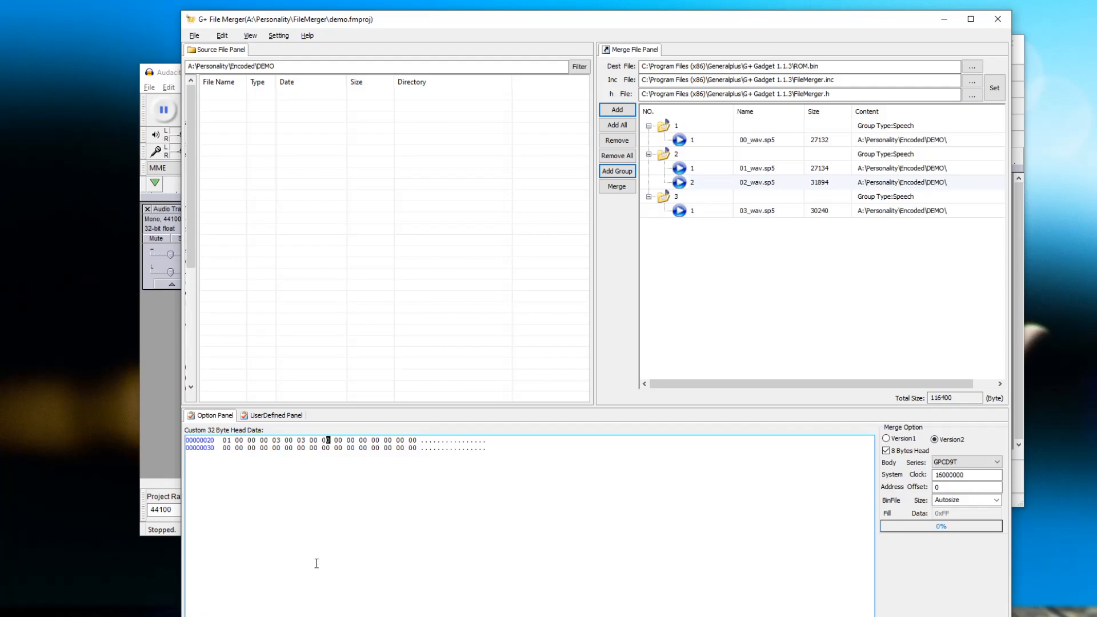
{"action": "type", "text": "01"}
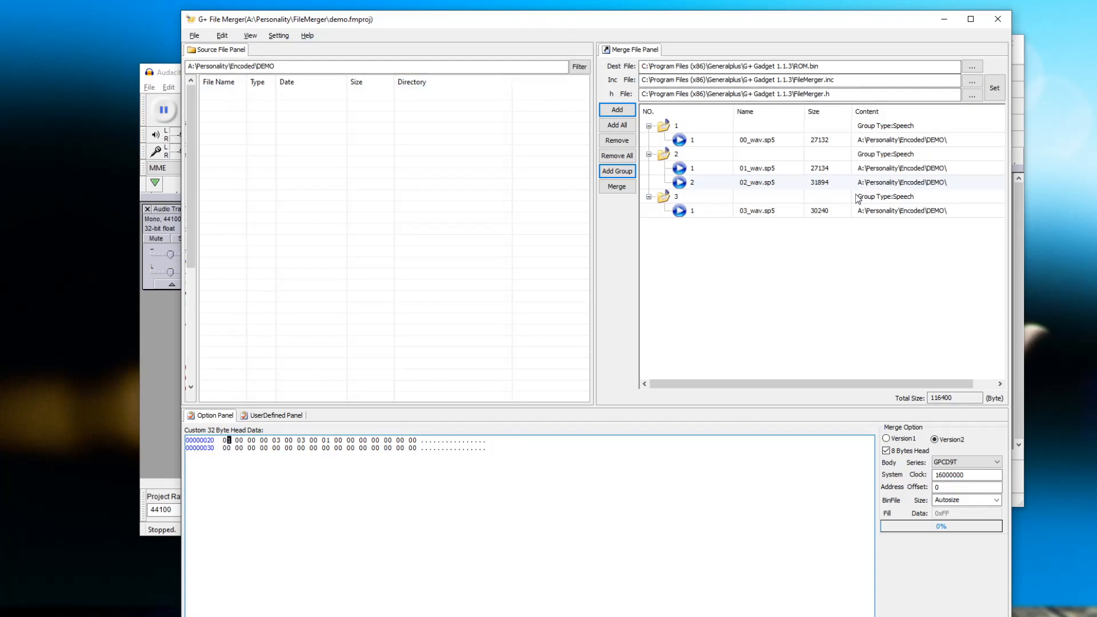
{"action": "mouse_move", "coordinate": [811, 290]}
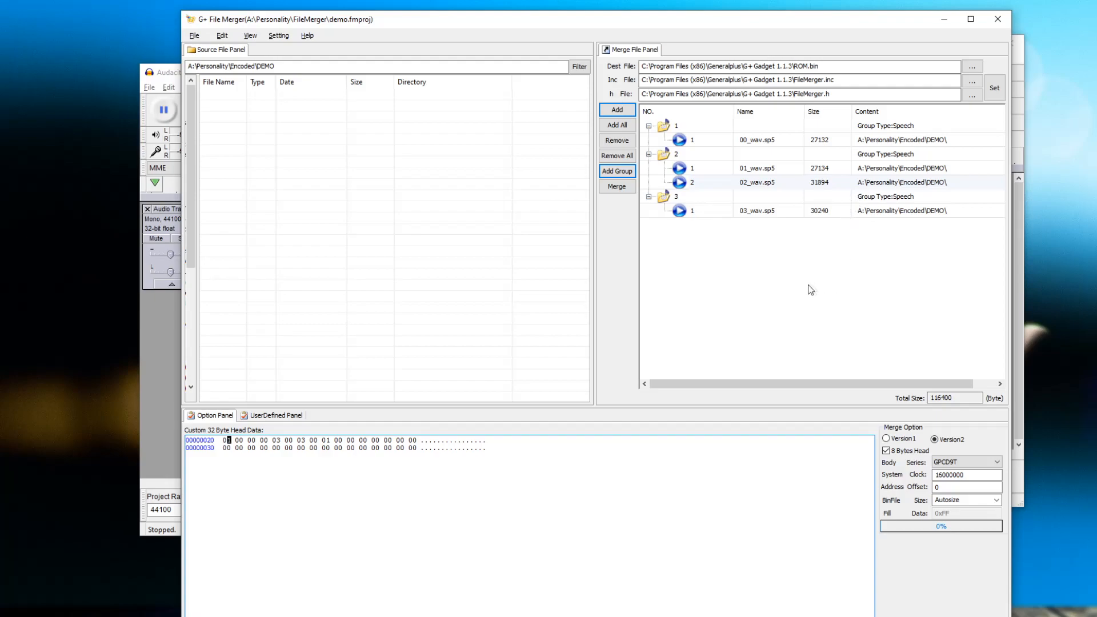
{"action": "mouse_move", "coordinate": [751, 281]}
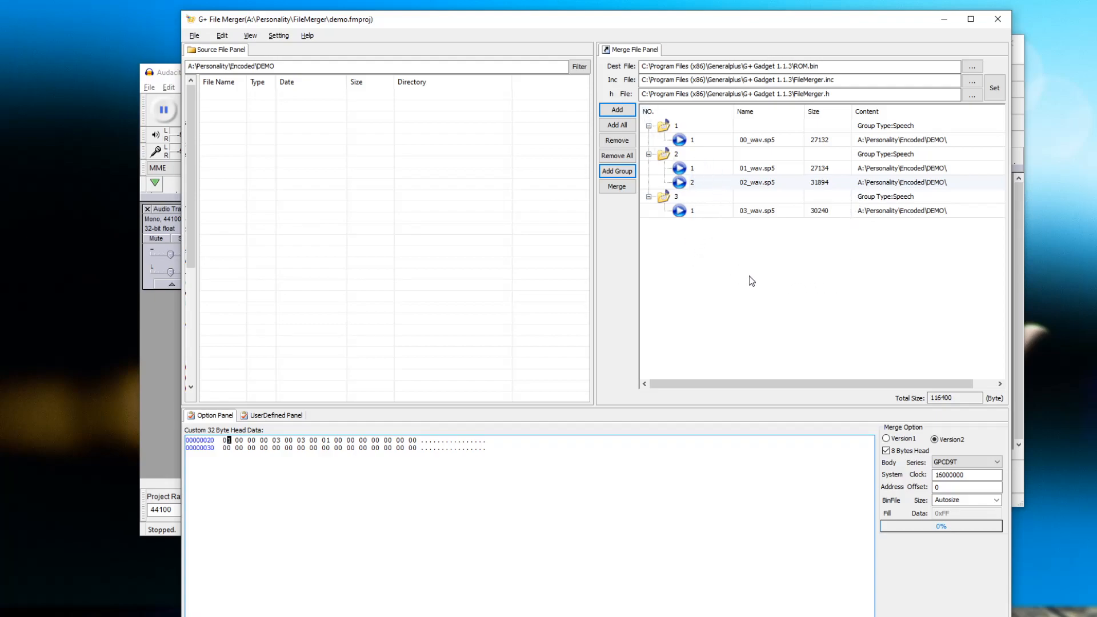
{"action": "mouse_move", "coordinate": [749, 284]}
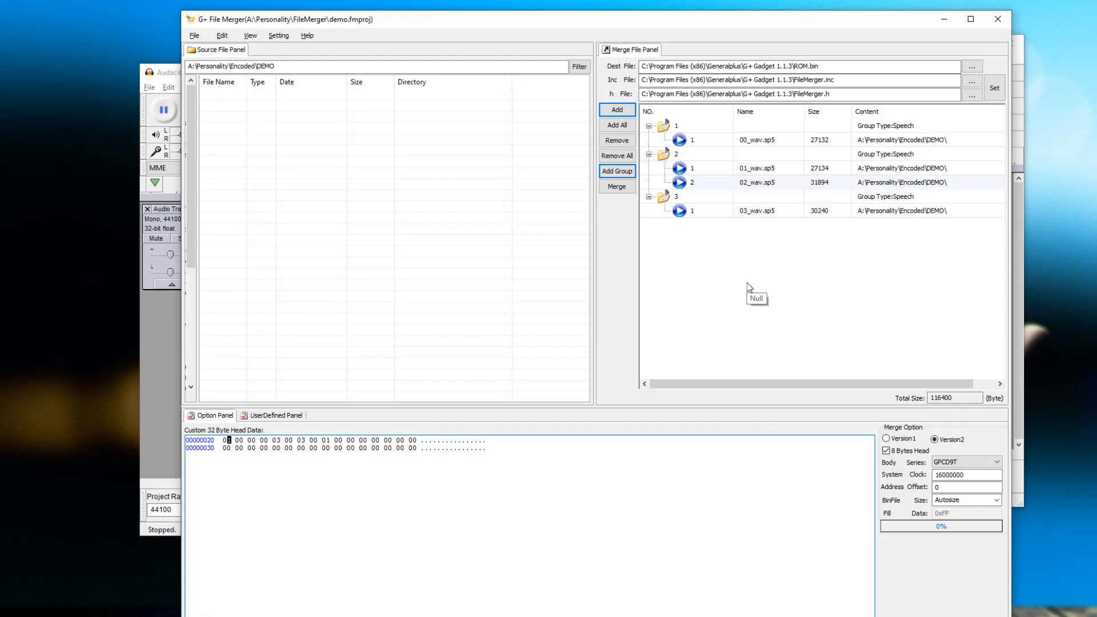
{"action": "mouse_move", "coordinate": [724, 267]}
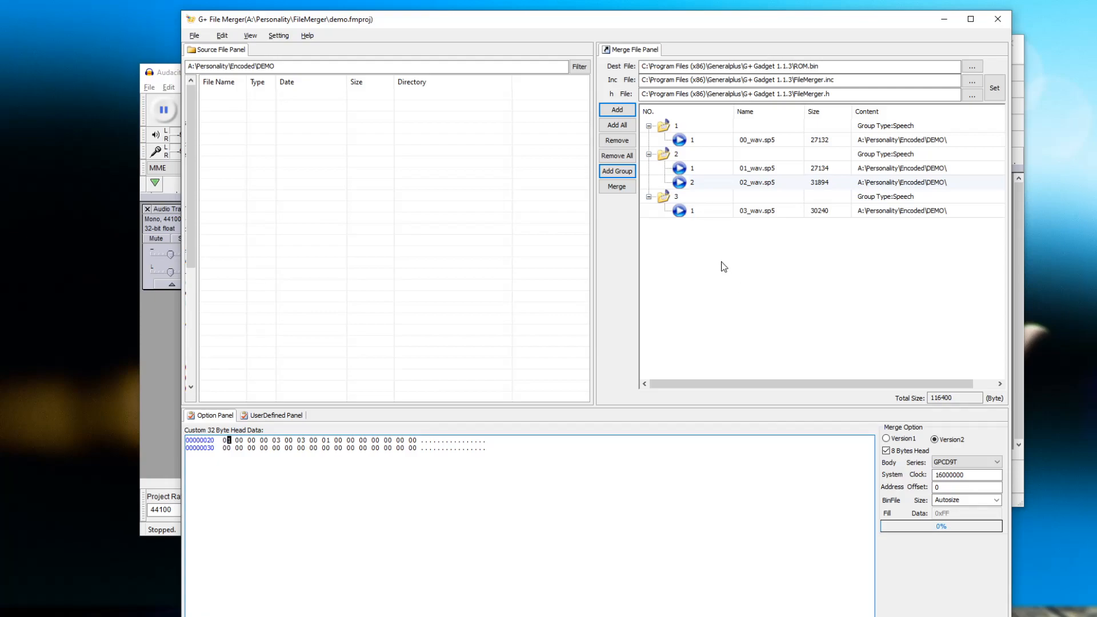
{"action": "mouse_move", "coordinate": [725, 267]}
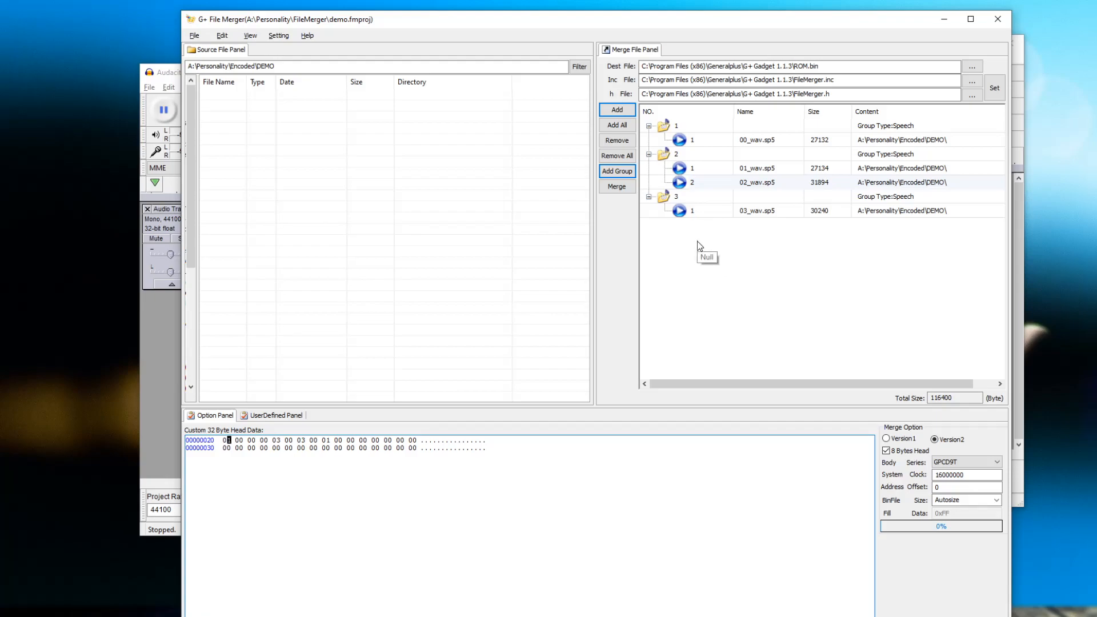
{"action": "mouse_move", "coordinate": [679, 253]}
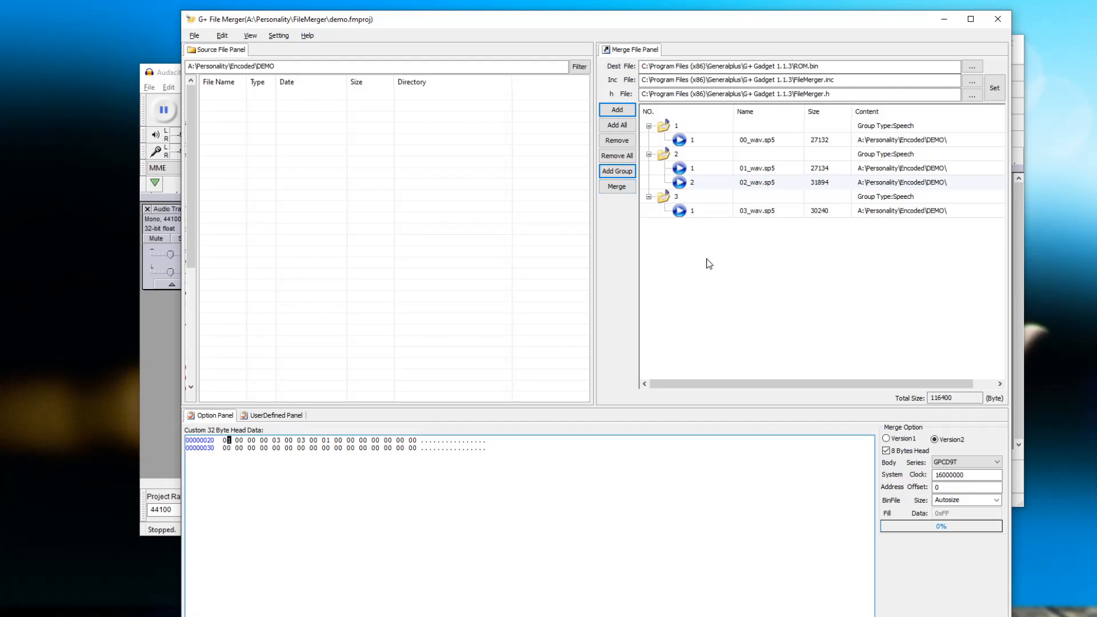
{"action": "mouse_move", "coordinate": [708, 265]}
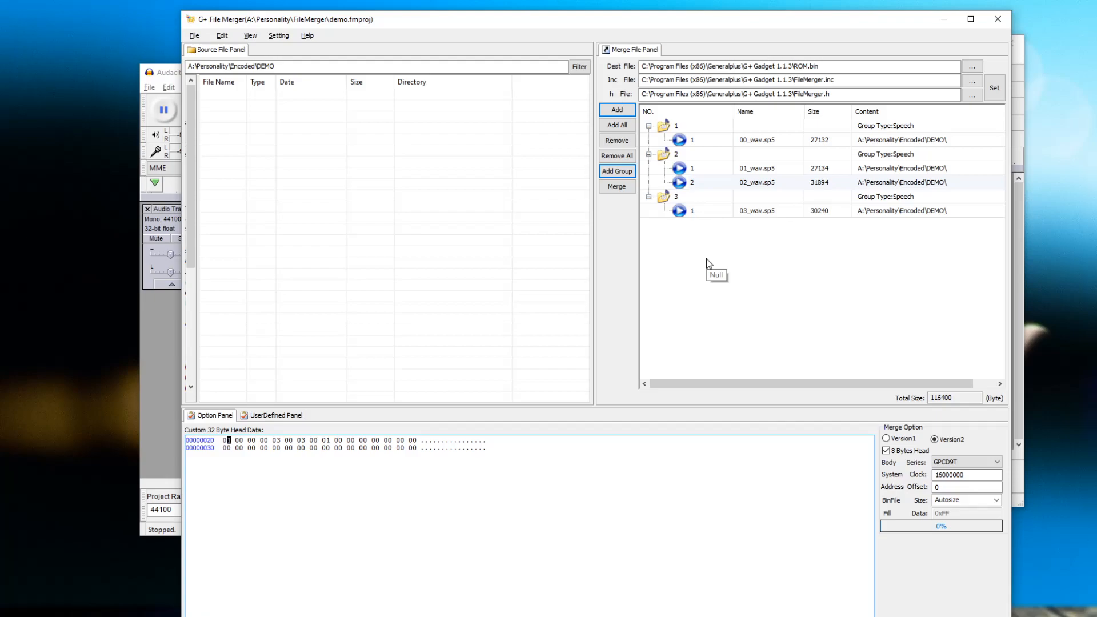
{"action": "mouse_move", "coordinate": [709, 264]}
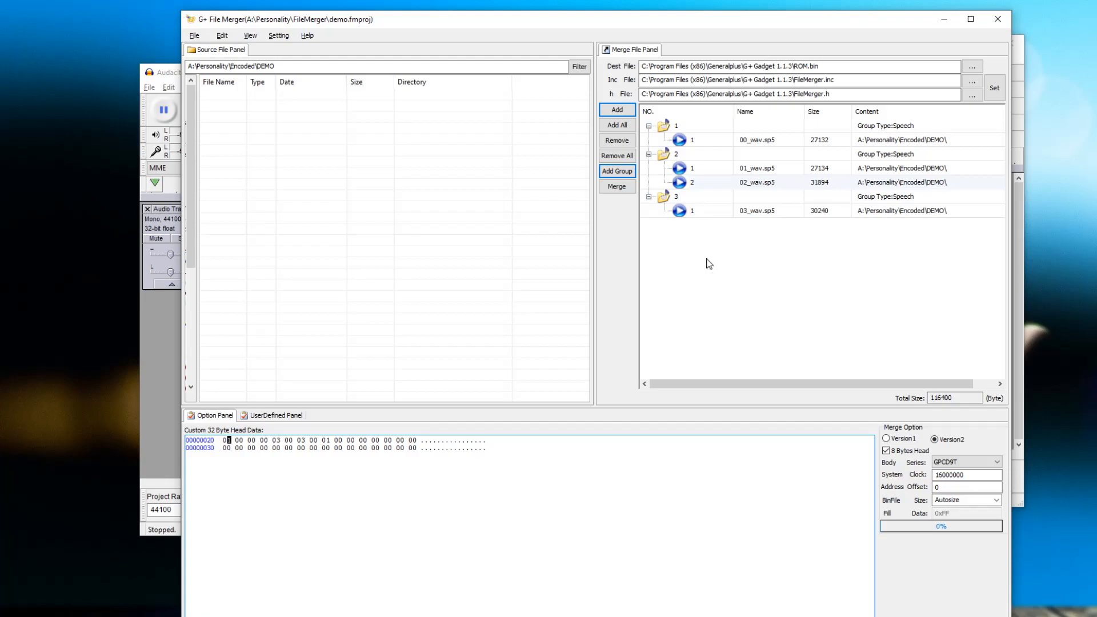
{"action": "mouse_move", "coordinate": [705, 261]}
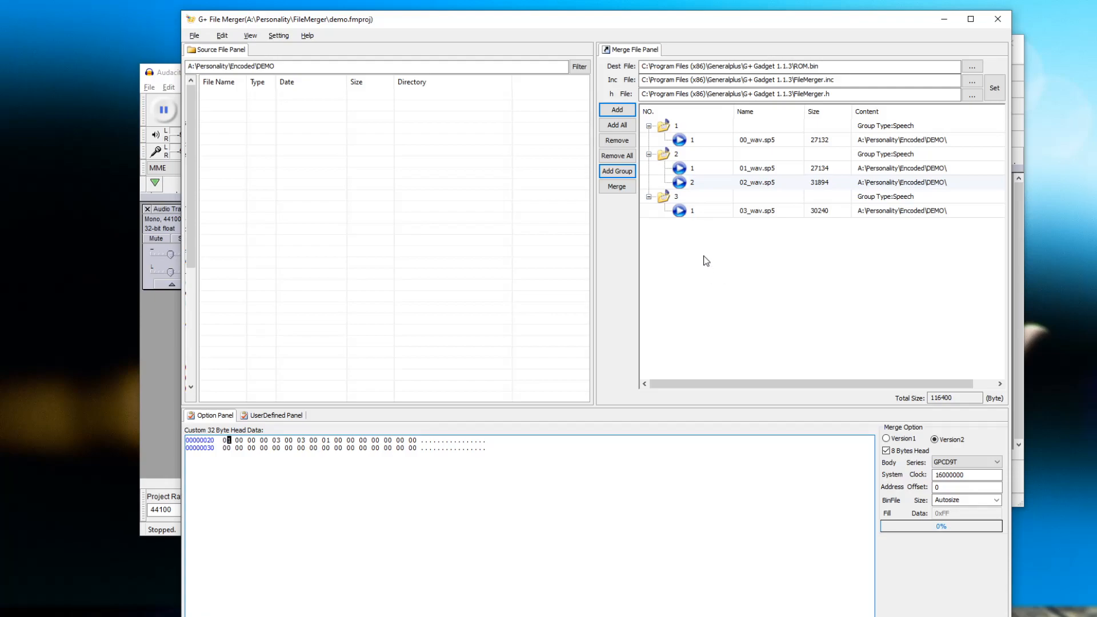
{"action": "mouse_move", "coordinate": [705, 256]}
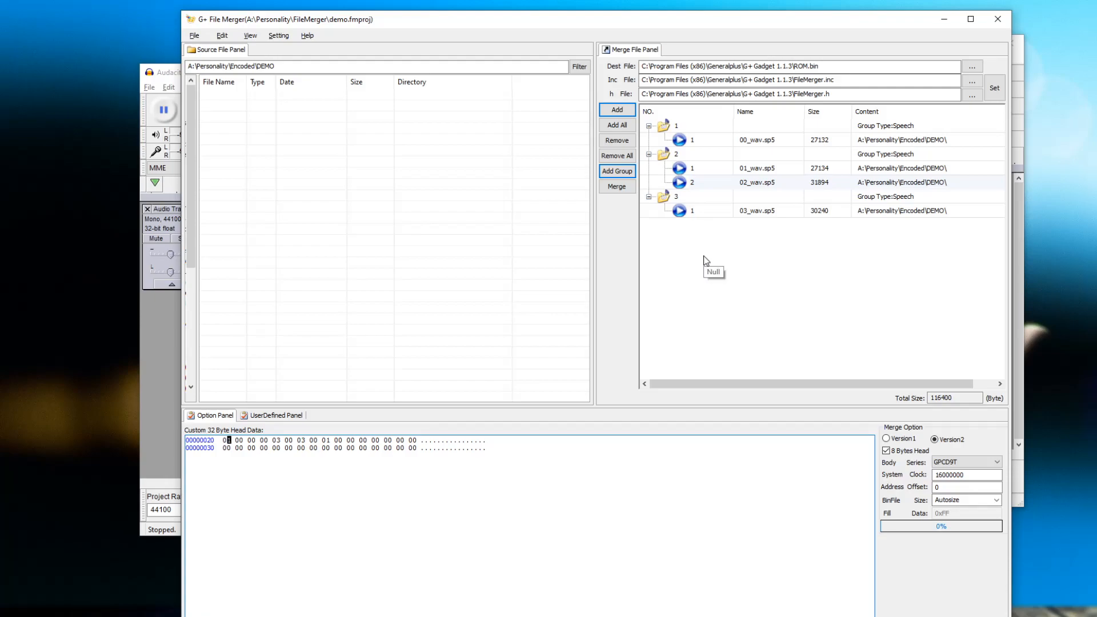
{"action": "mouse_move", "coordinate": [707, 261]}
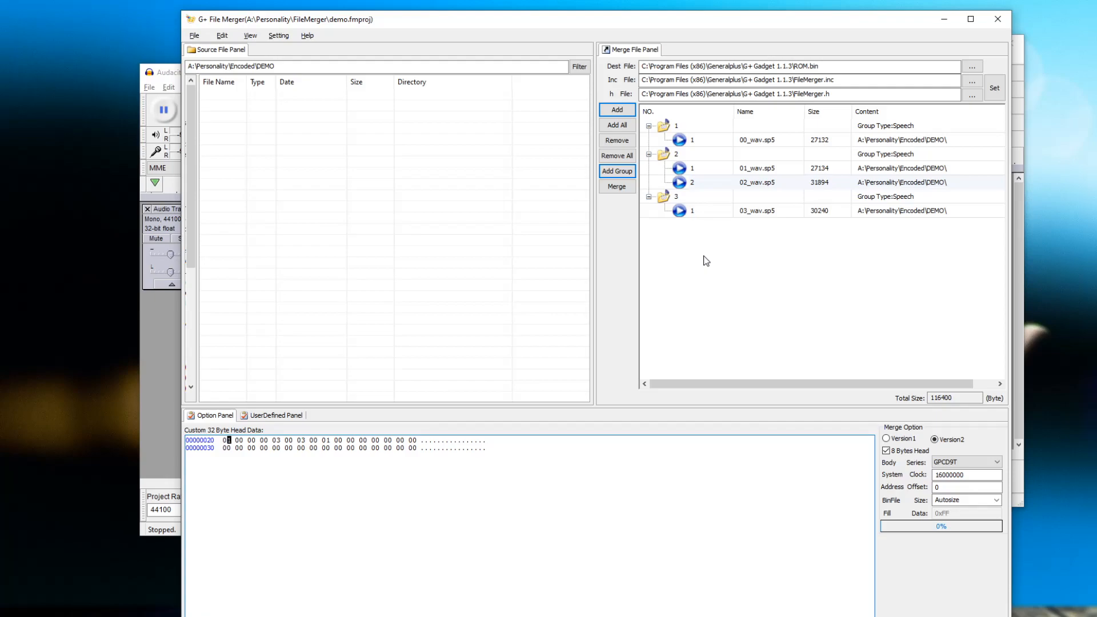
{"action": "mouse_move", "coordinate": [697, 271]}
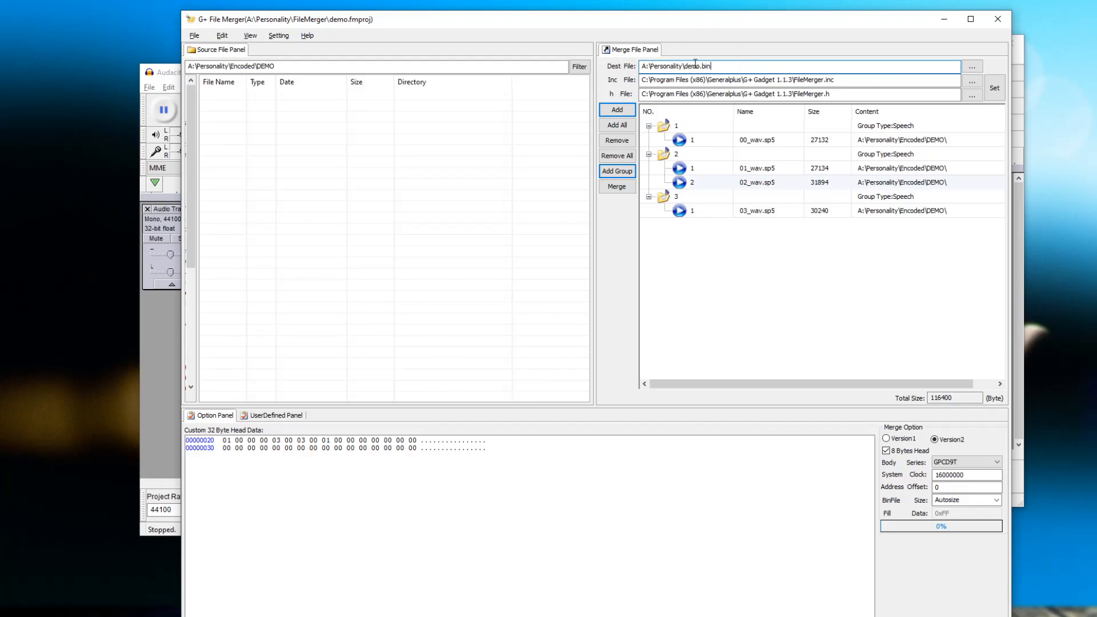
- Run the merge to write demo.bin into A:\Personality
{"action": "left_click", "coordinate": [616, 187]}
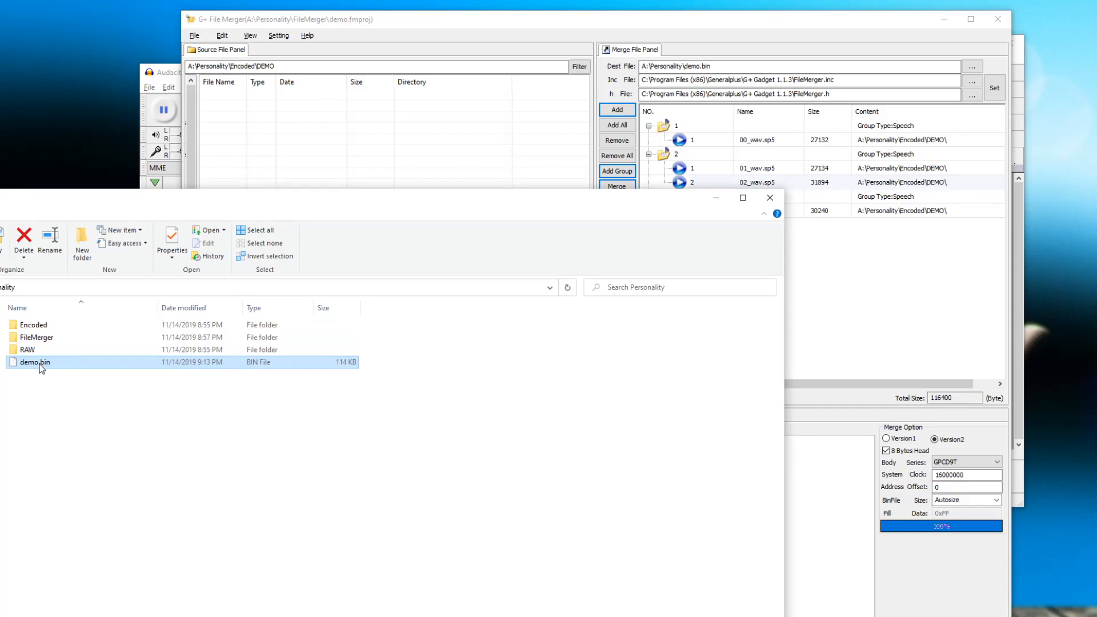
{"action": "mouse_move", "coordinate": [346, 371]}
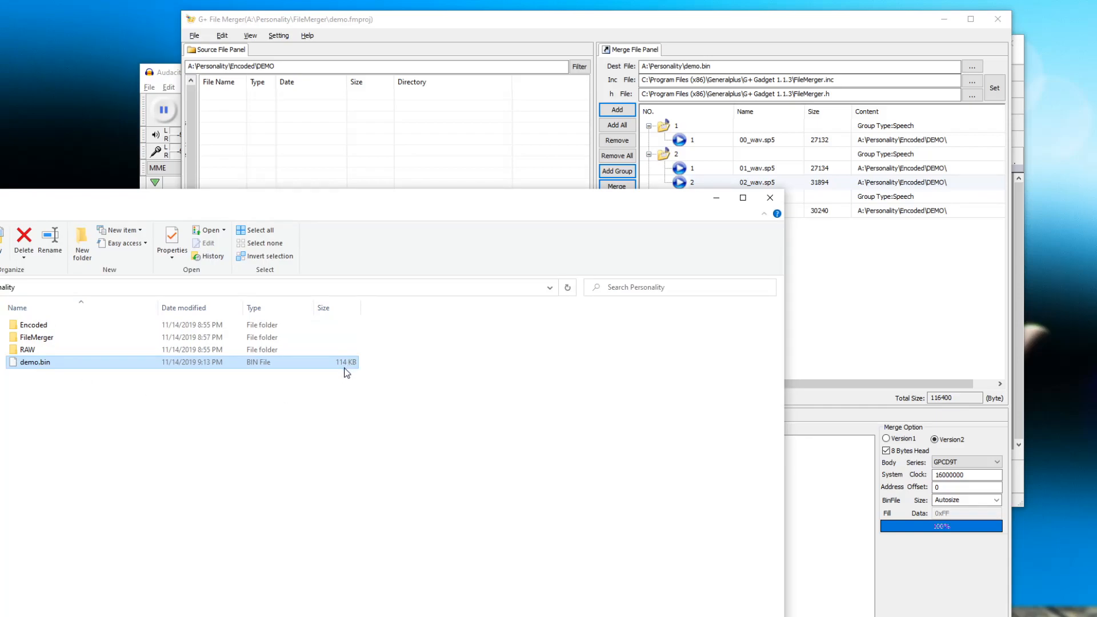
{"action": "mouse_move", "coordinate": [330, 380]}
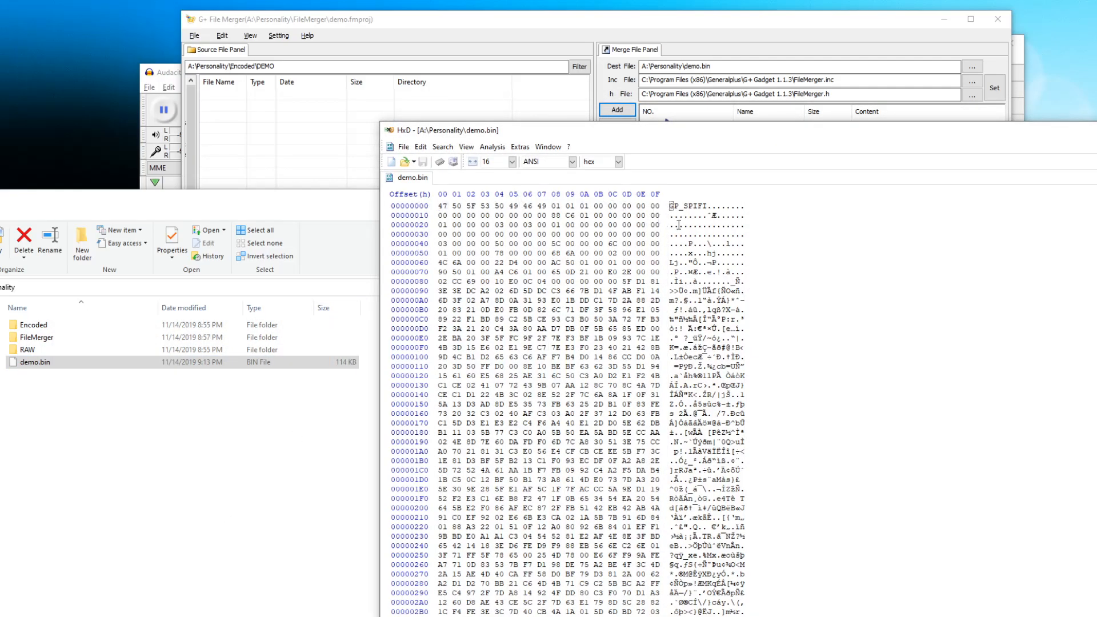
- Scroll down through demo.bin's hex data in HxD from the GP_SPIFI header
{"action": "scroll", "scroll_direction": "down", "scroll_amount": 3}
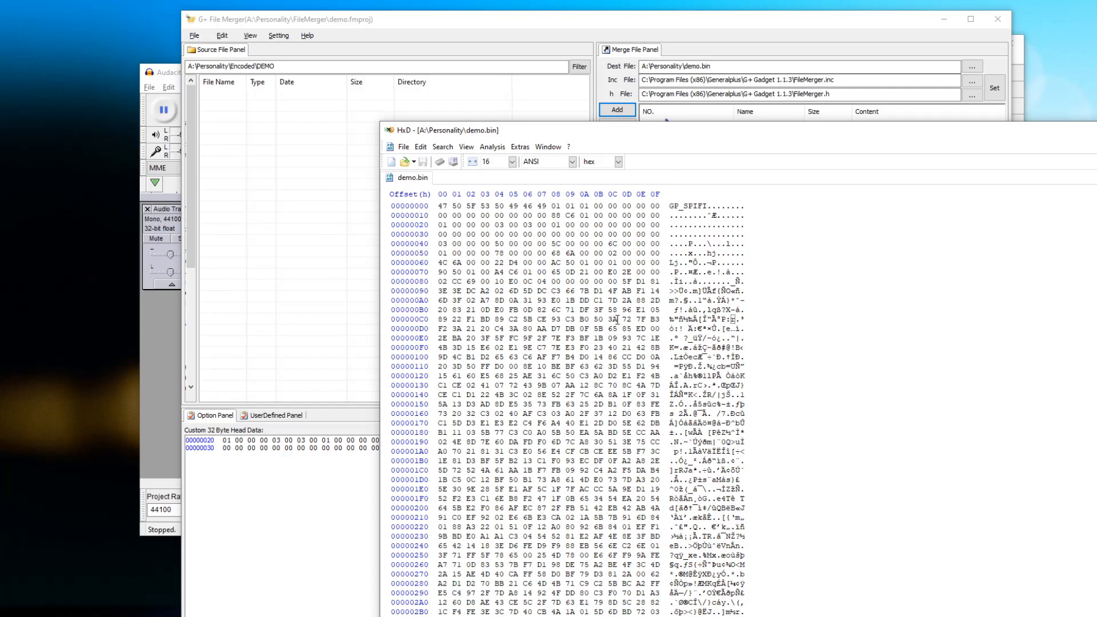
{"action": "mouse_move", "coordinate": [1071, 120]}
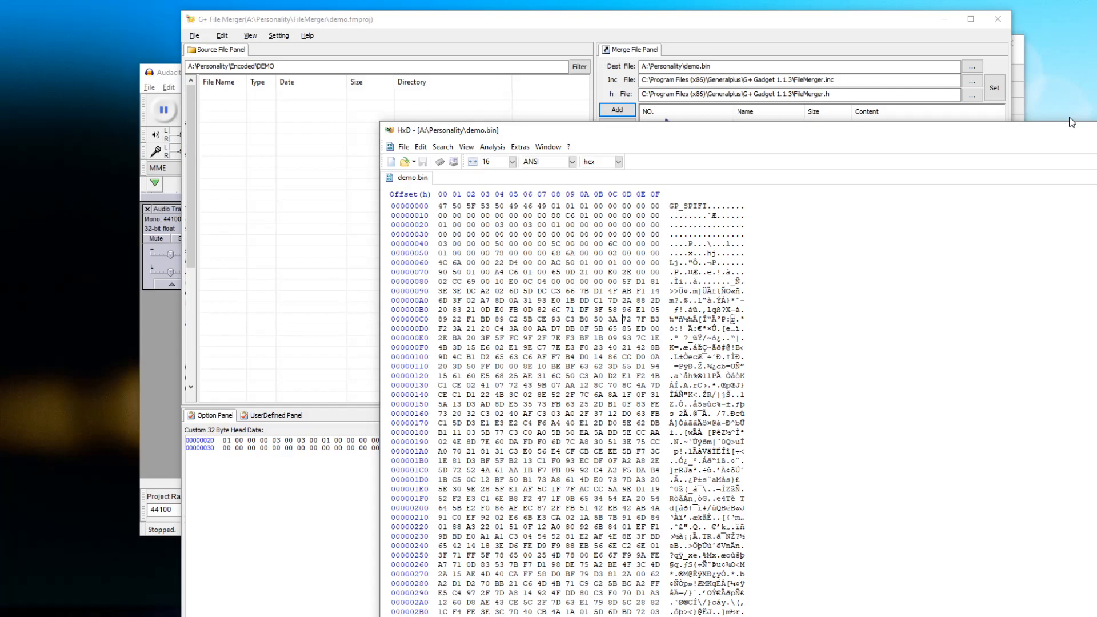
{"action": "mouse_move", "coordinate": [1072, 121]}
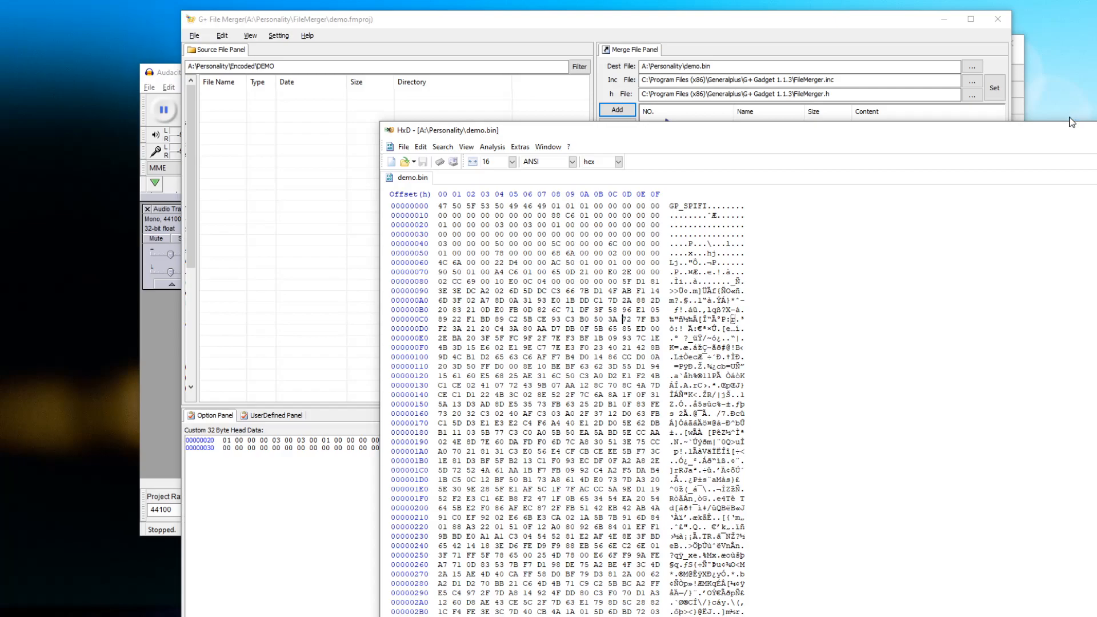